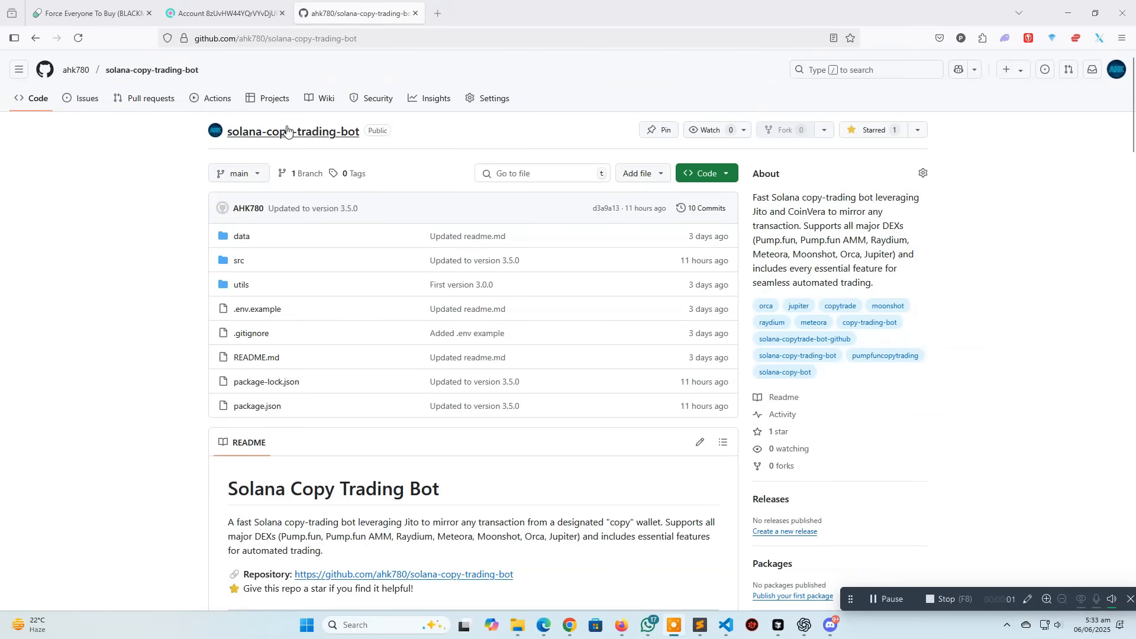
mouse_move(302, 173)
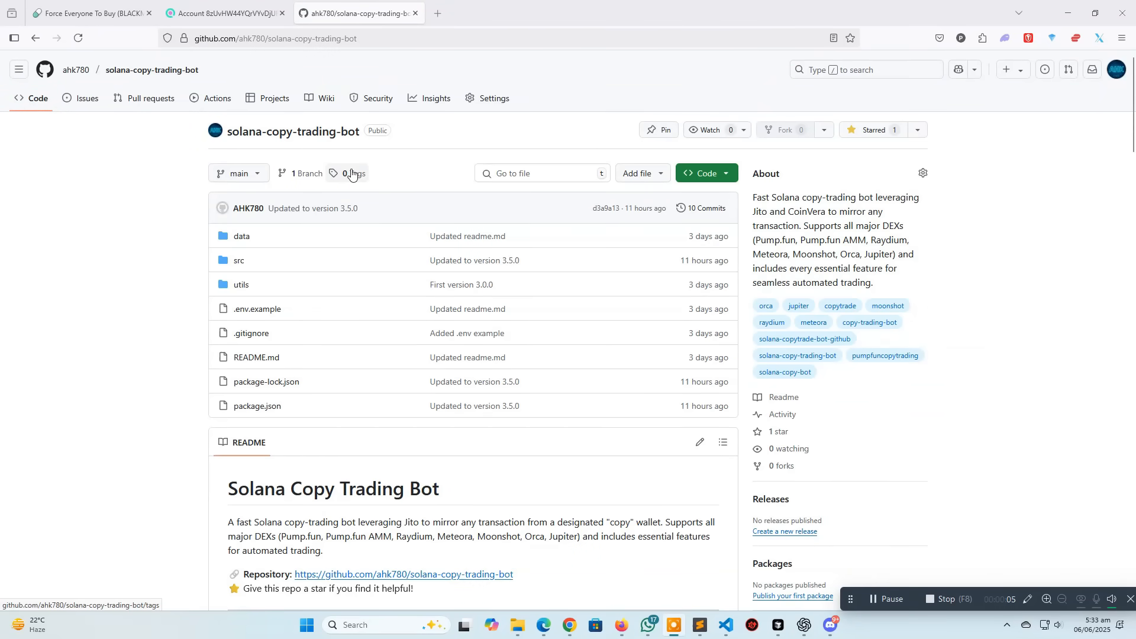
Bring the Solana Copy Trading Bot project's editor window to the front.
scroll(down, 3)
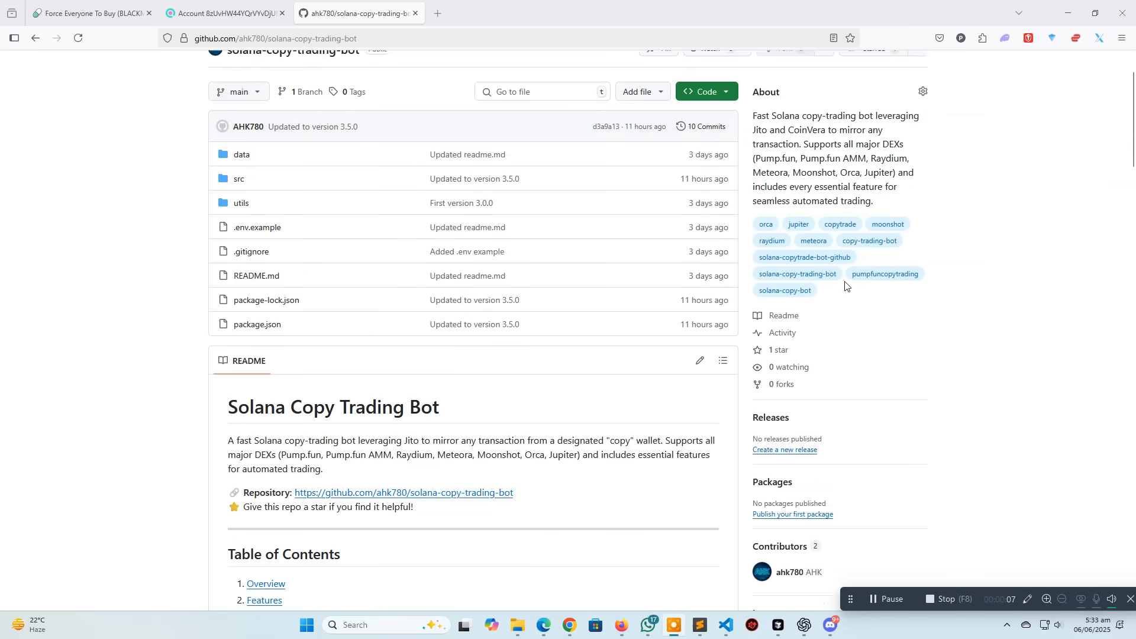
scroll(up, 3)
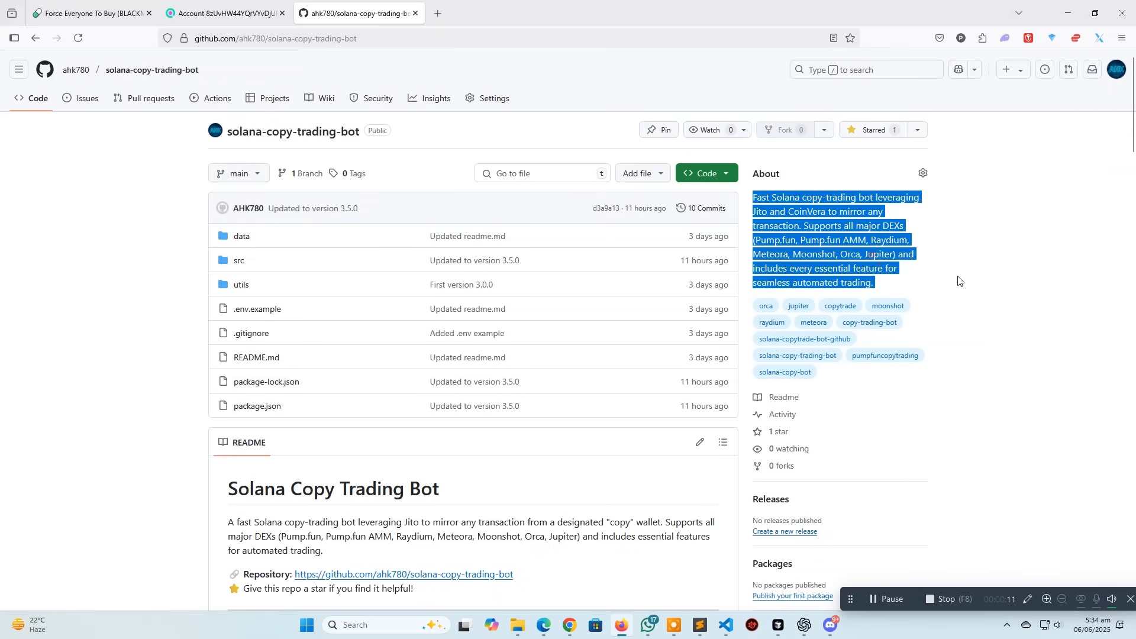
scroll(down, 3)
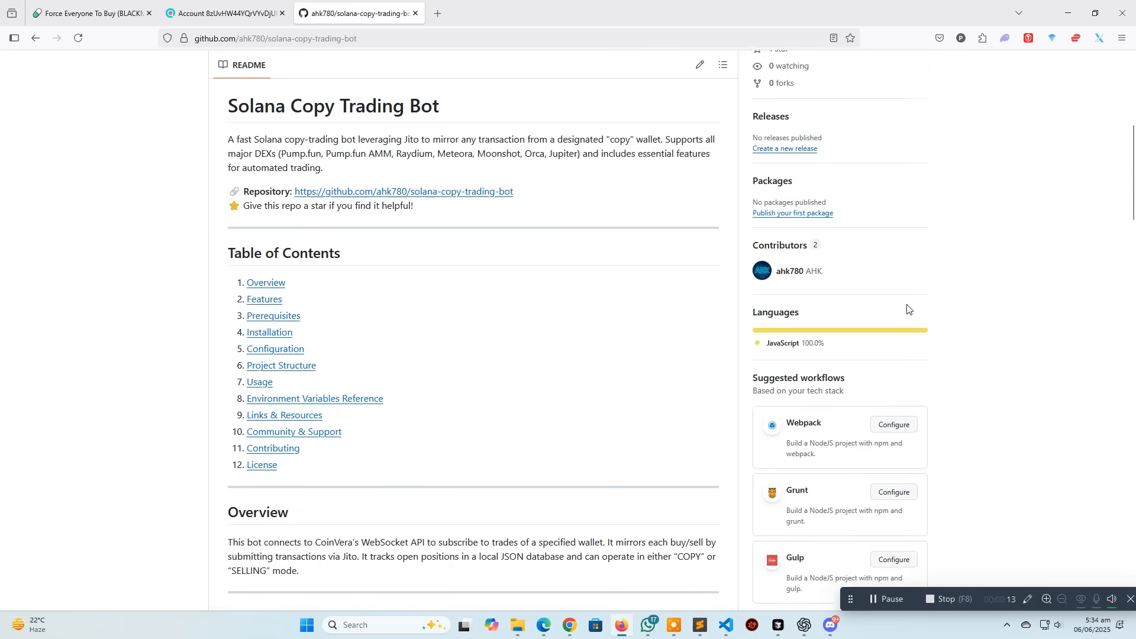
scroll(down, 3)
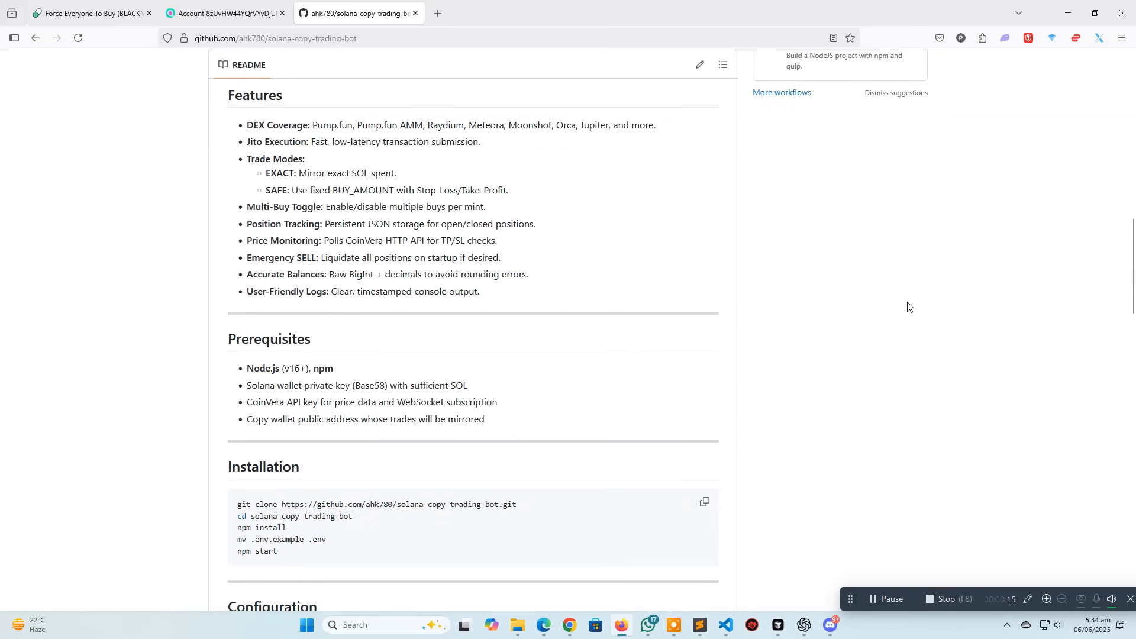
scroll(down, 3)
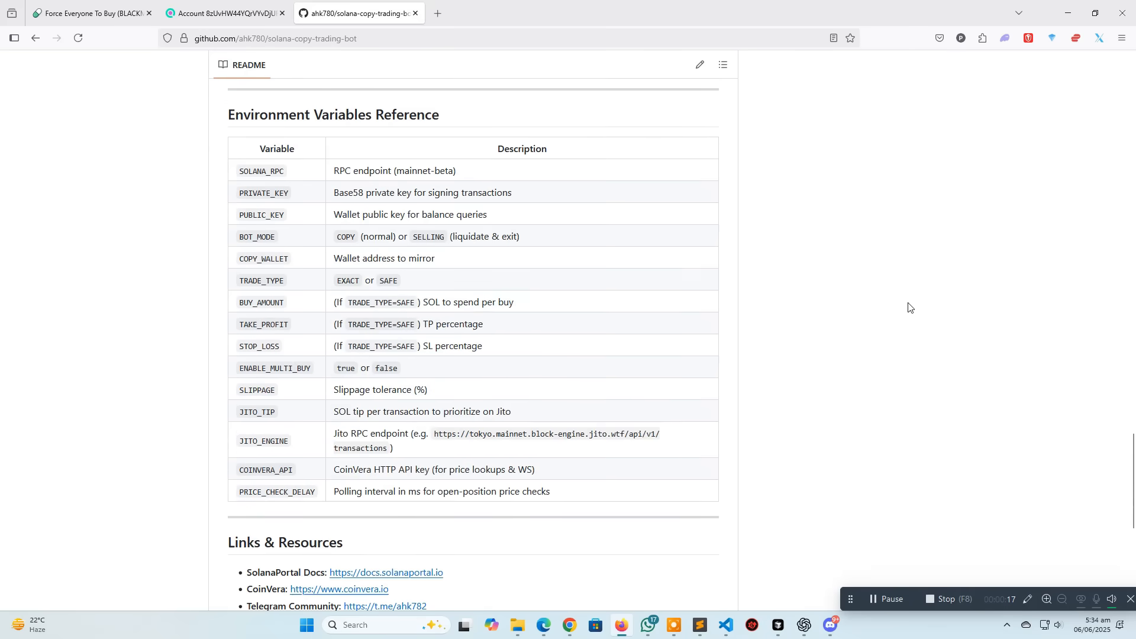
scroll(up, 3)
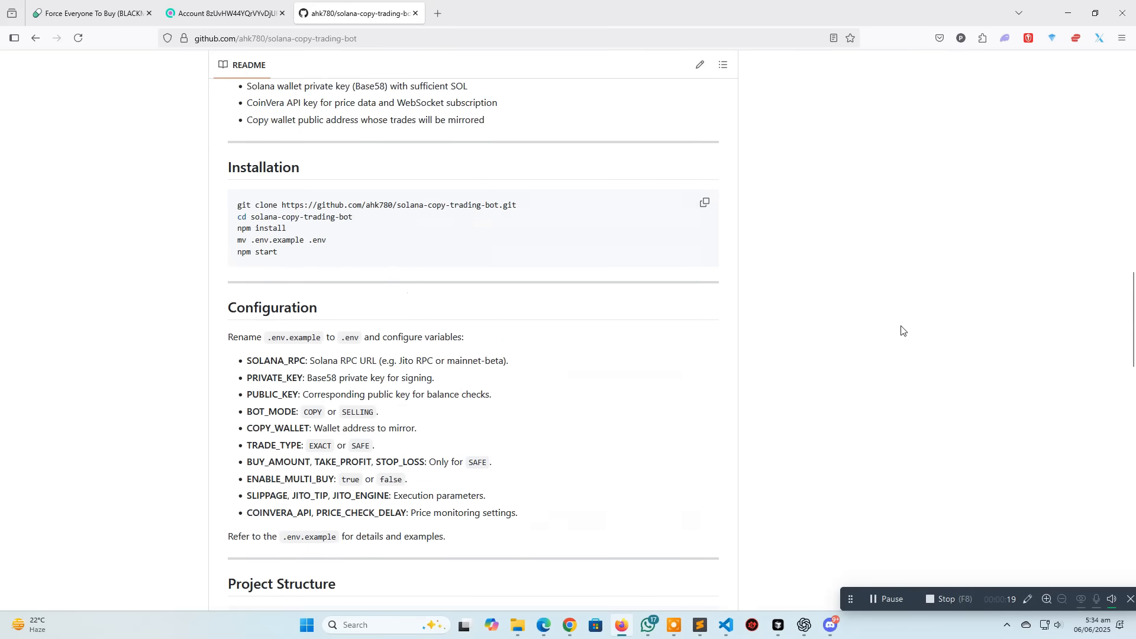
click(699, 631)
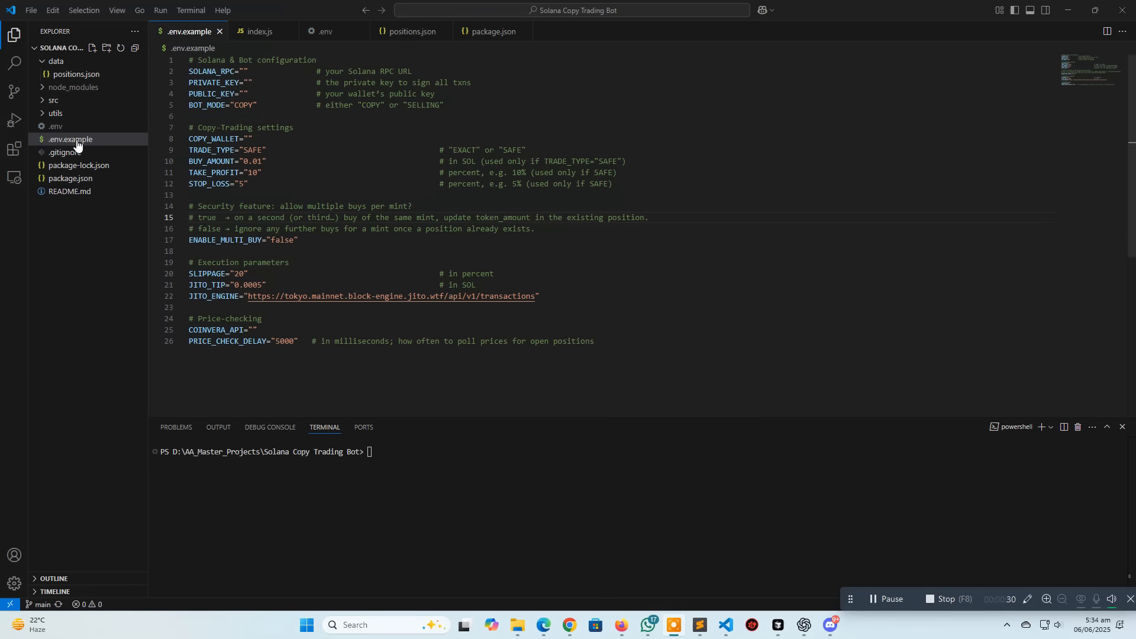
mouse_move(70, 140)
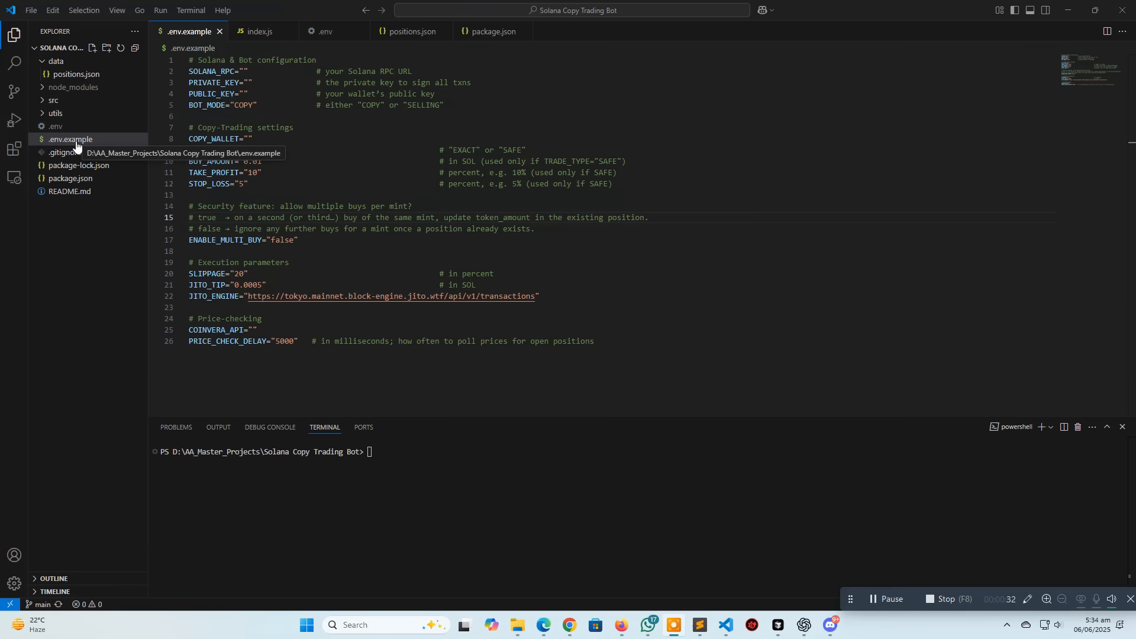
mouse_move(55, 126)
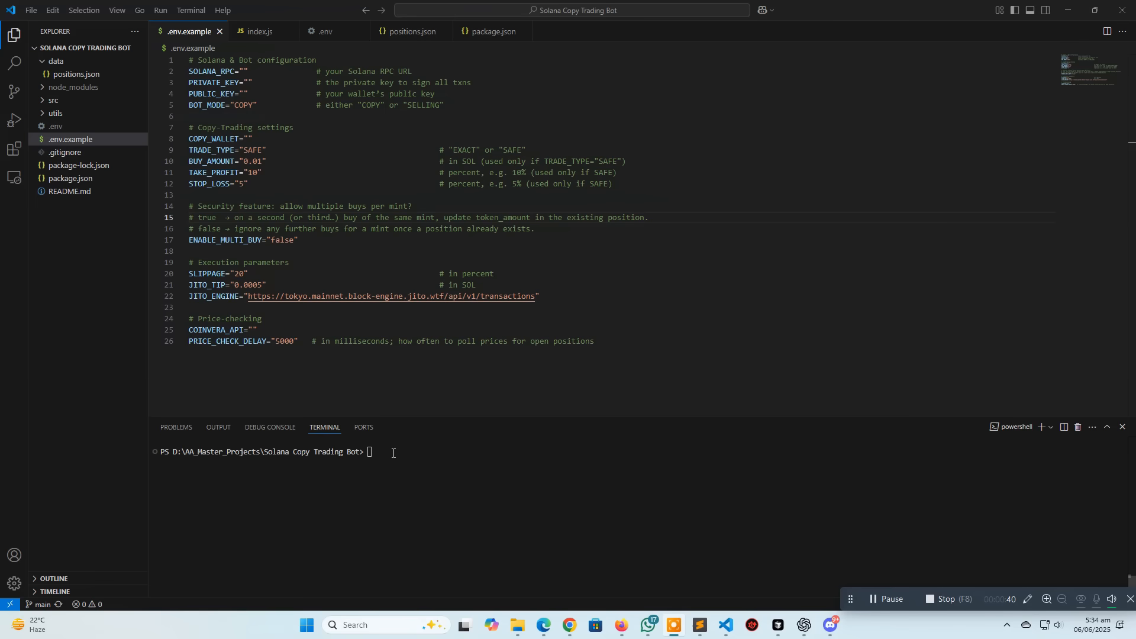
Run npm i in the integrated terminal to install the project's dependencies.
text(npm i)
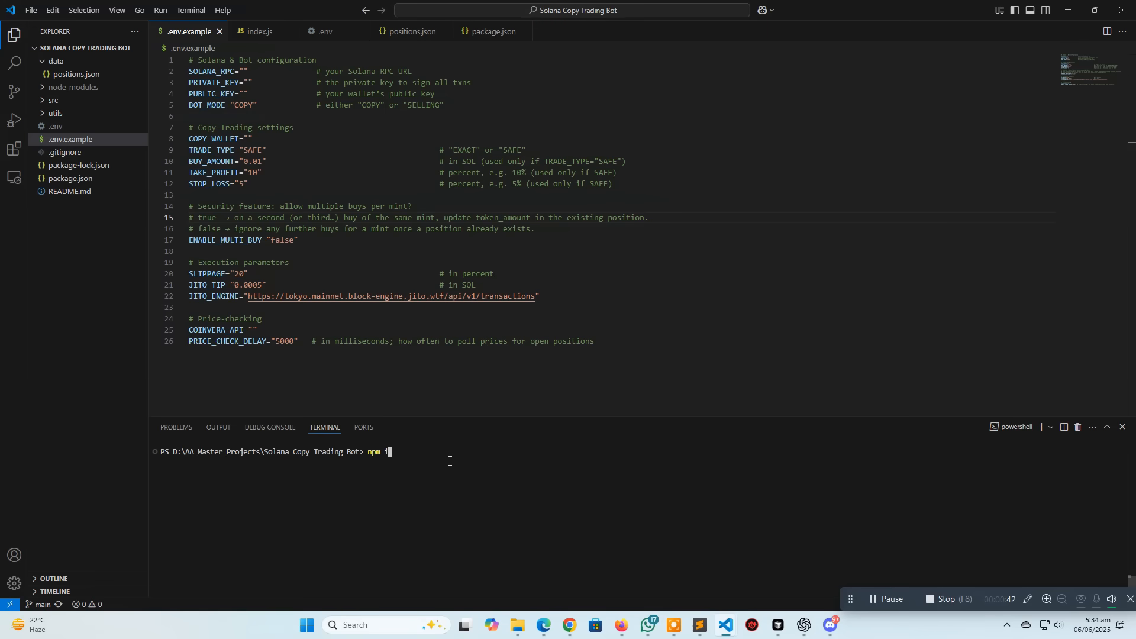
key(Return)
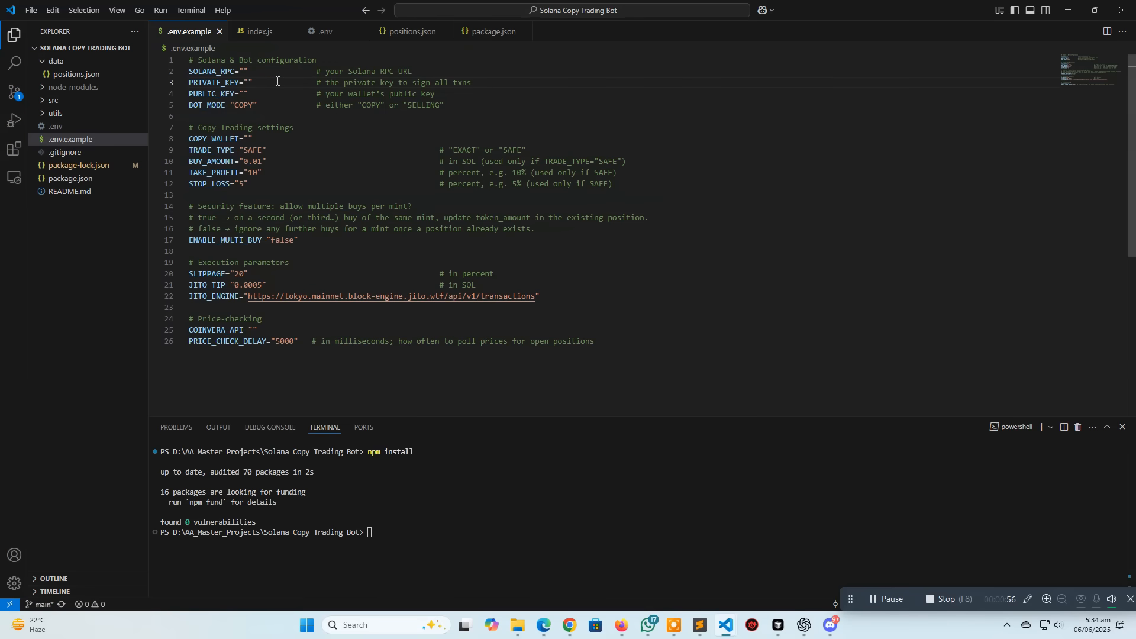
click(246, 93)
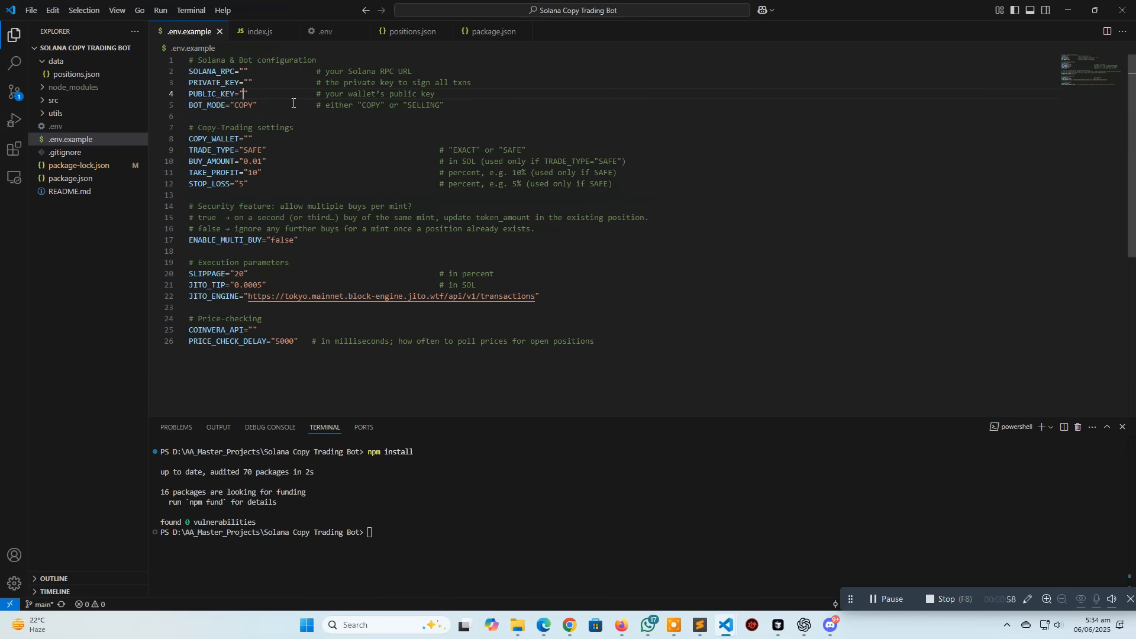
double_click(243, 105)
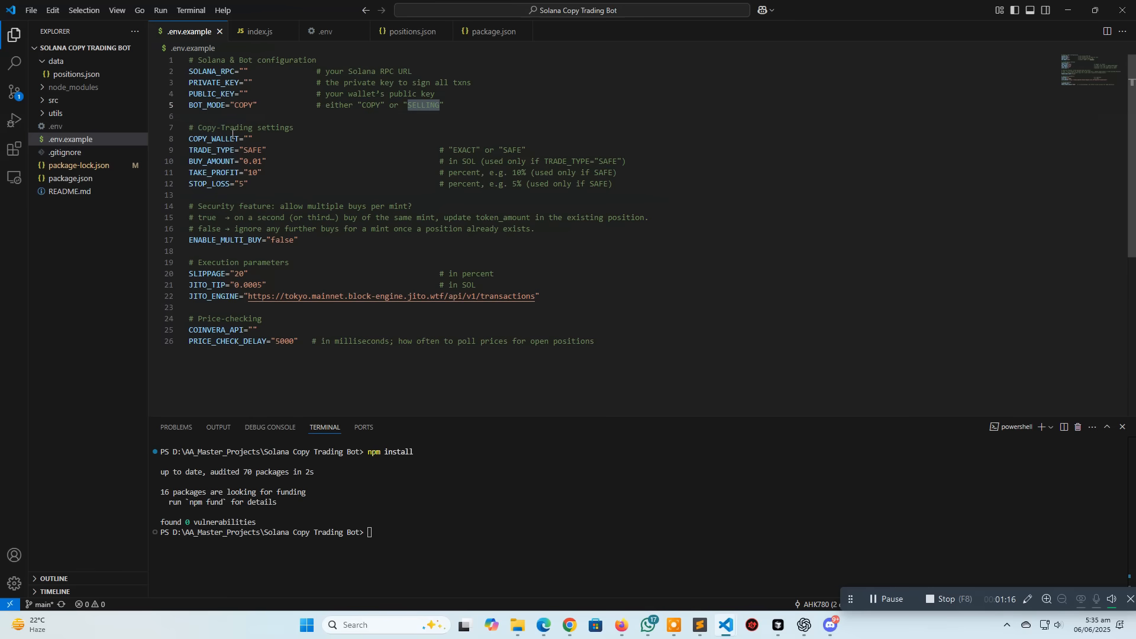
click(250, 138)
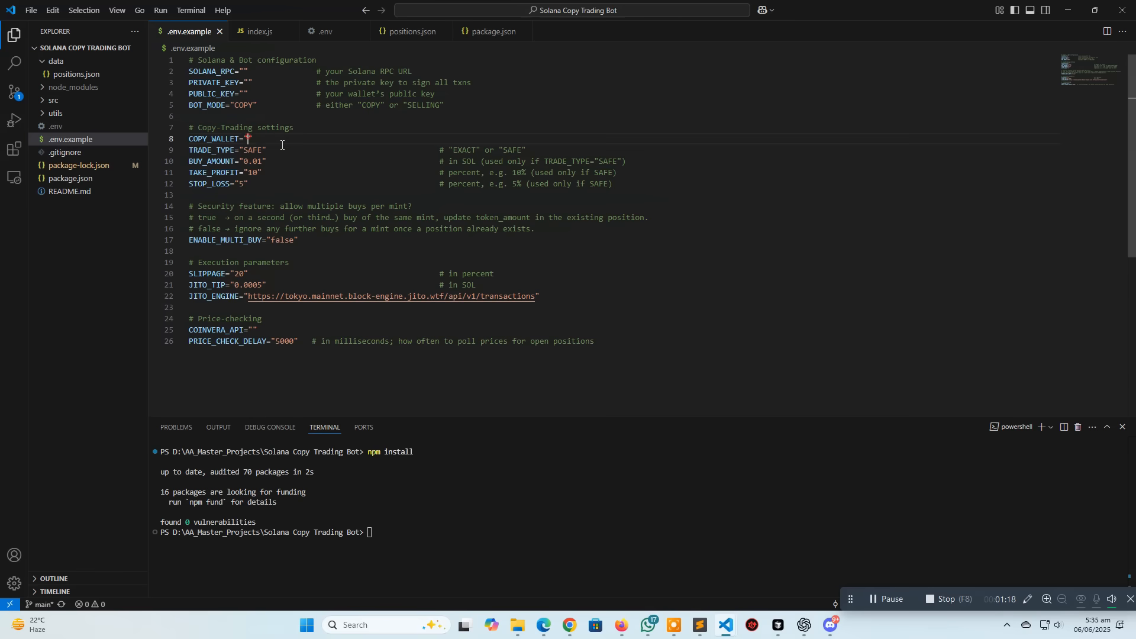
double_click(254, 150)
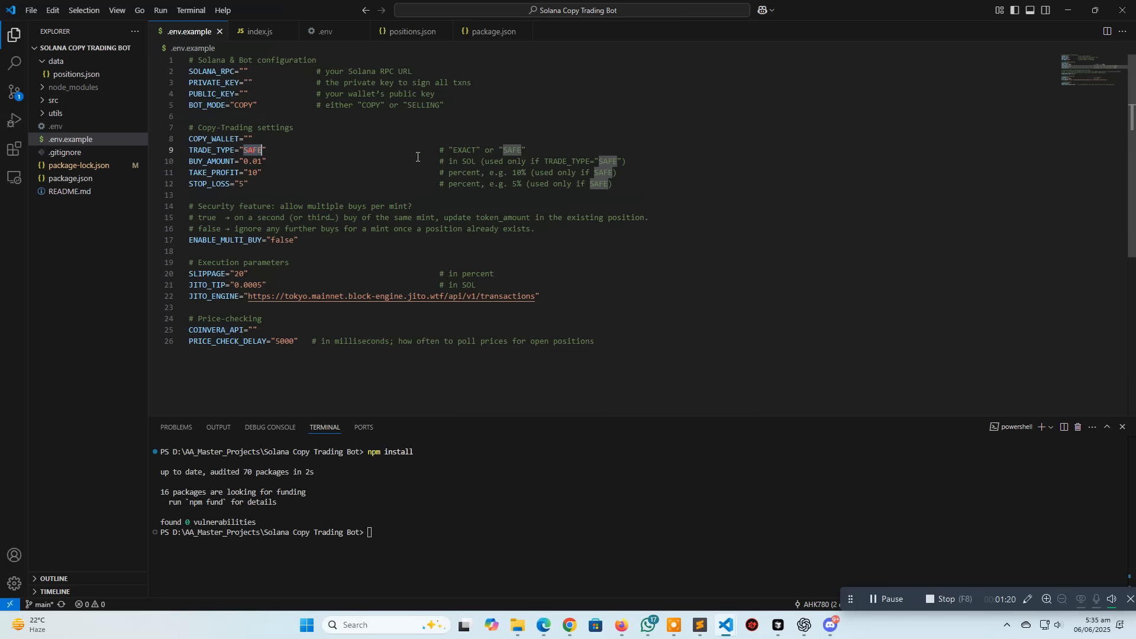
mouse_move(349, 150)
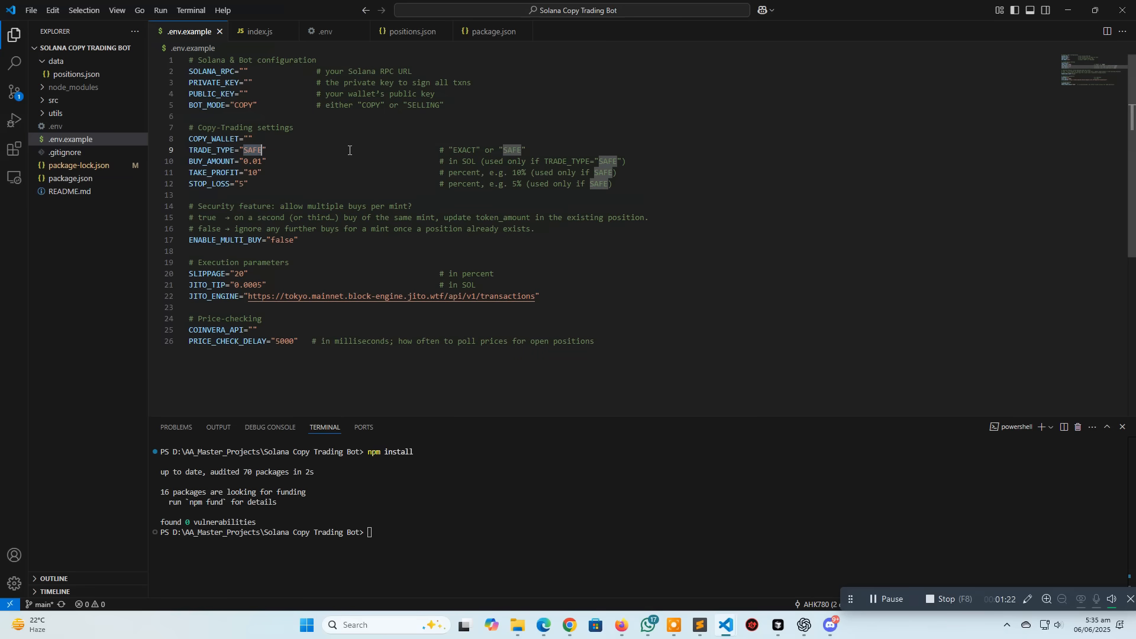
mouse_move(522, 150)
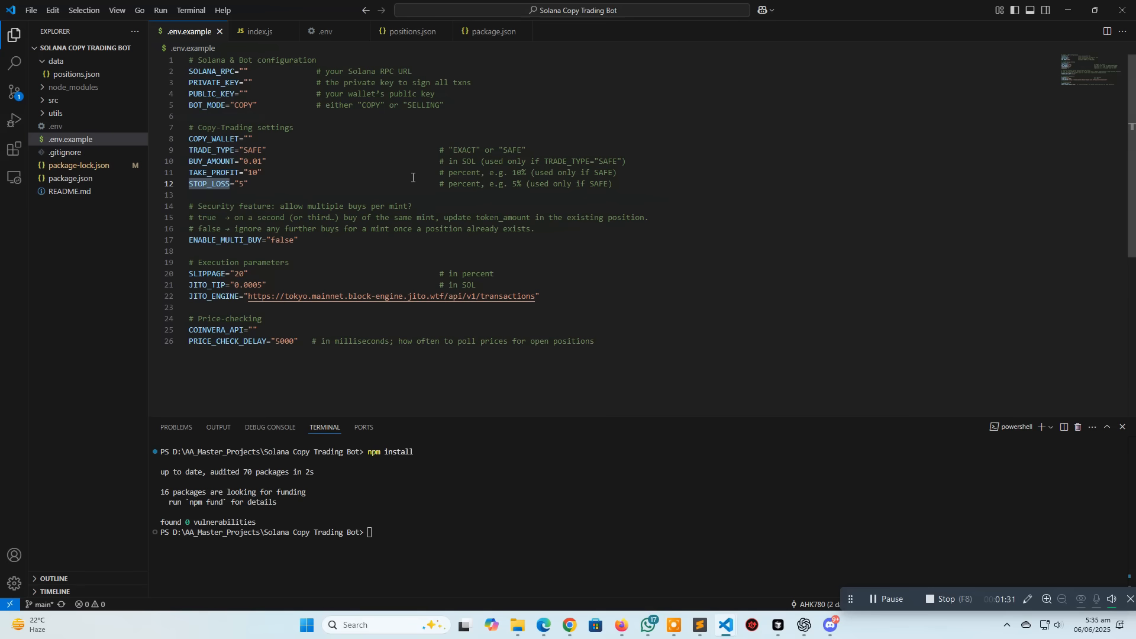
mouse_move(293, 240)
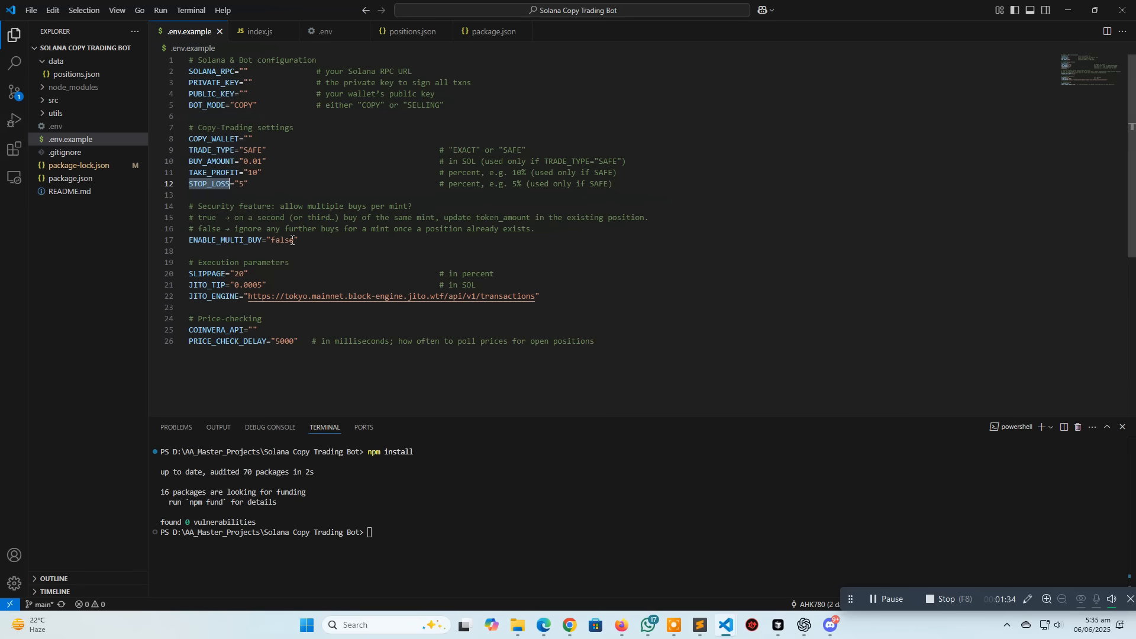
drag(188, 206, 298, 240)
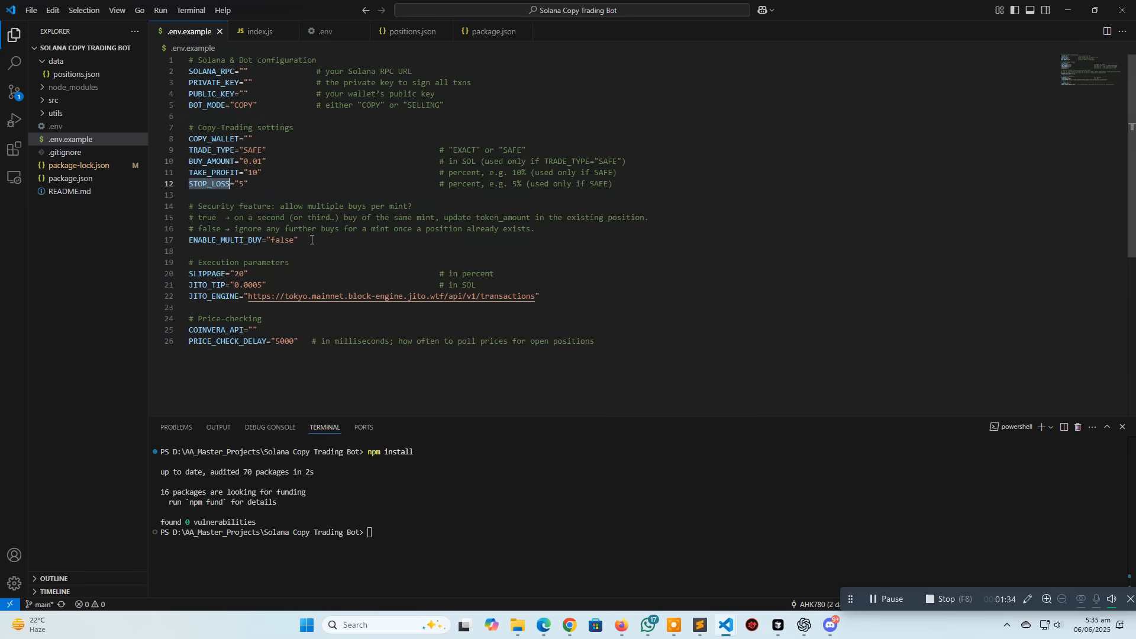
drag(188, 206, 298, 241)
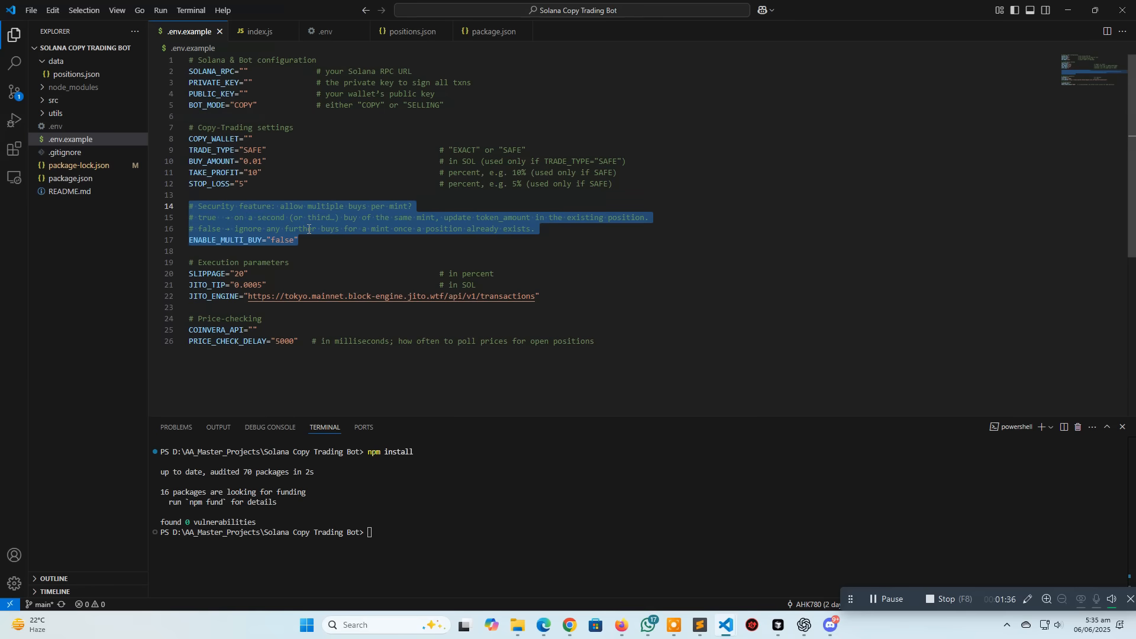
click(298, 240)
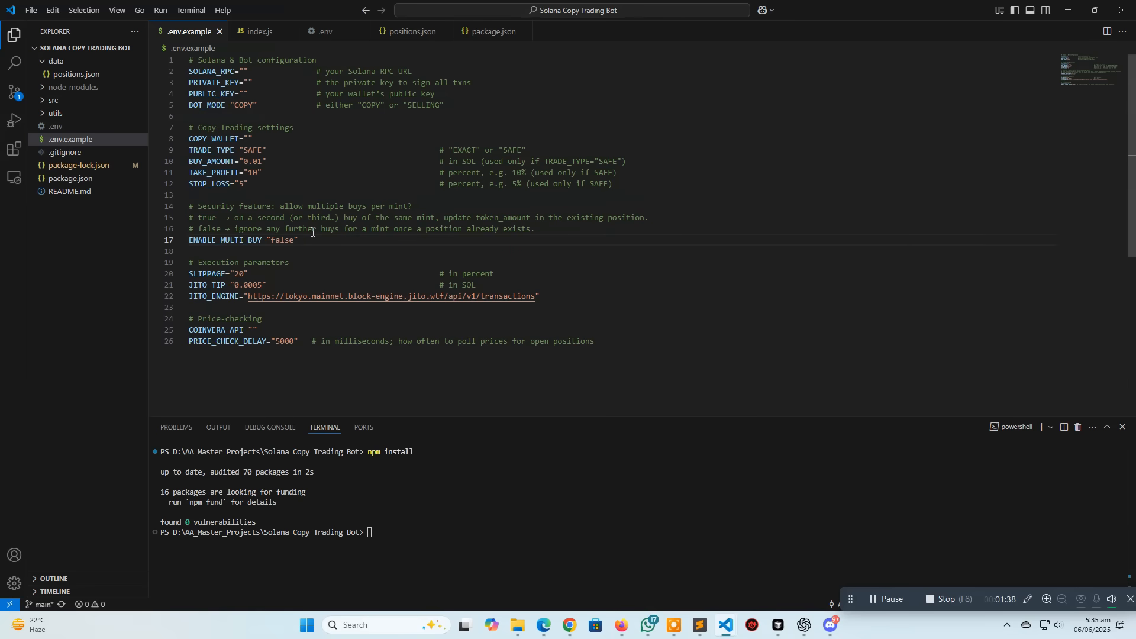
double_click(209, 183)
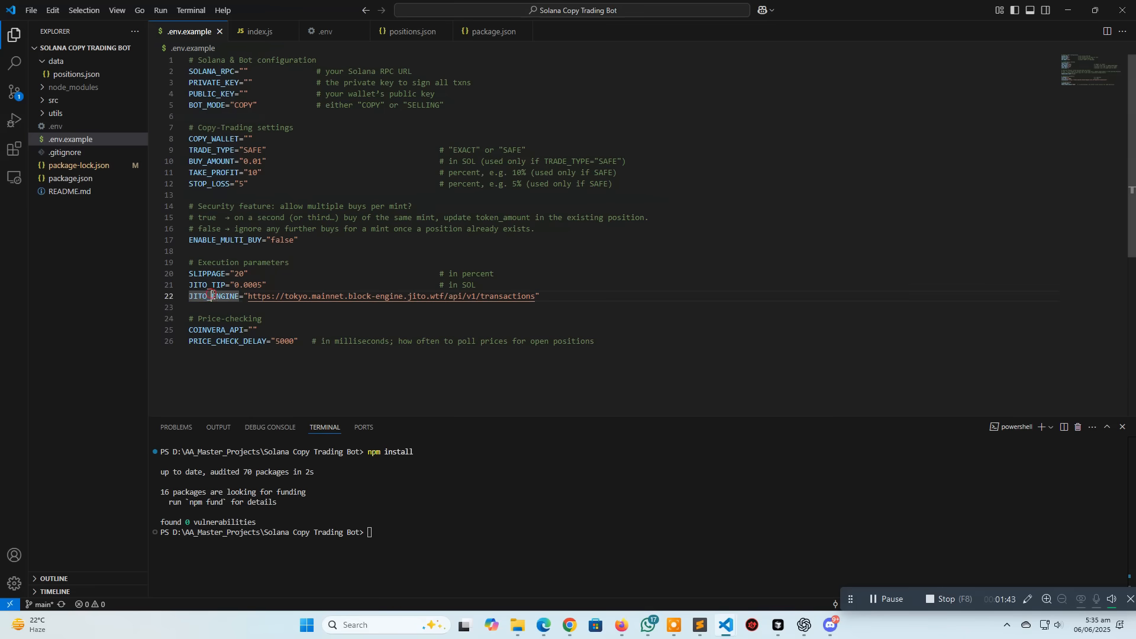
click(253, 331)
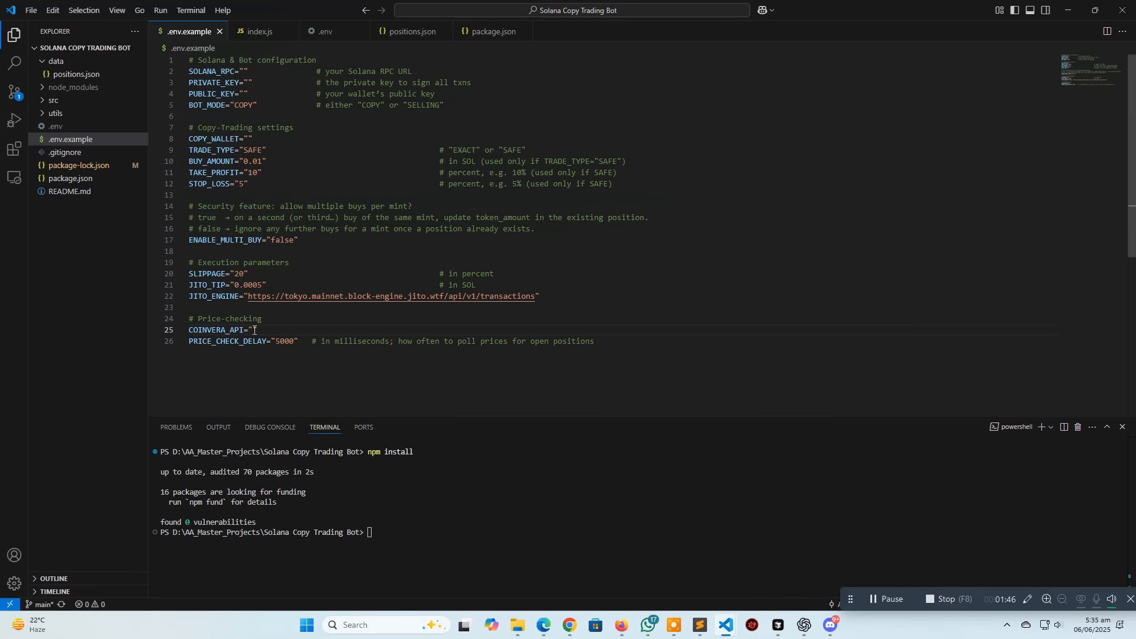
mouse_move(282, 326)
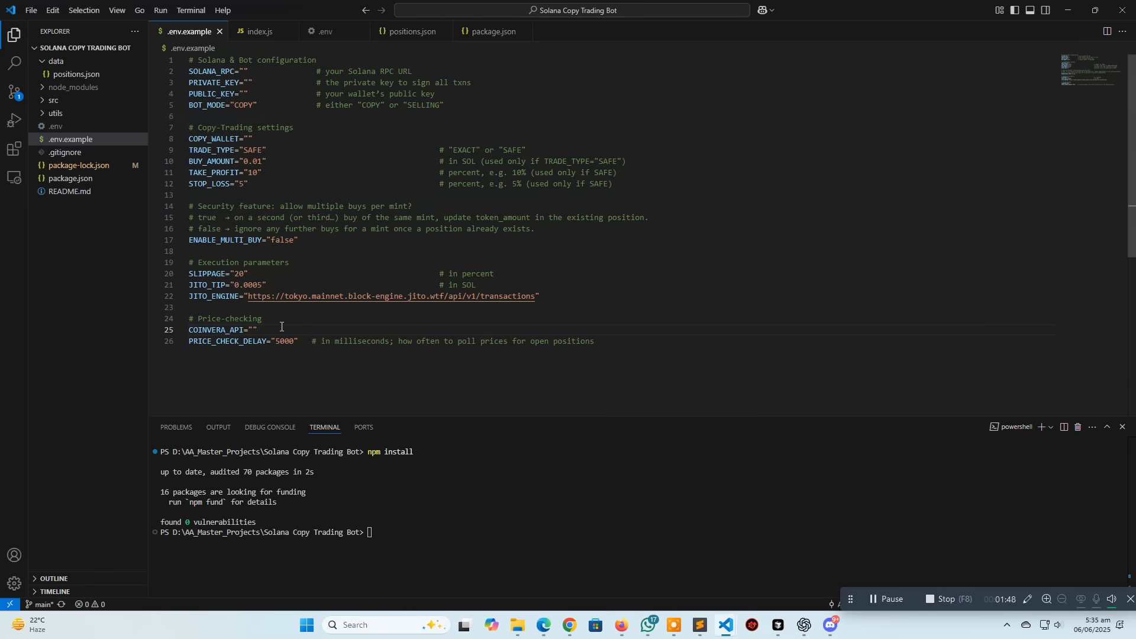
double_click(215, 330)
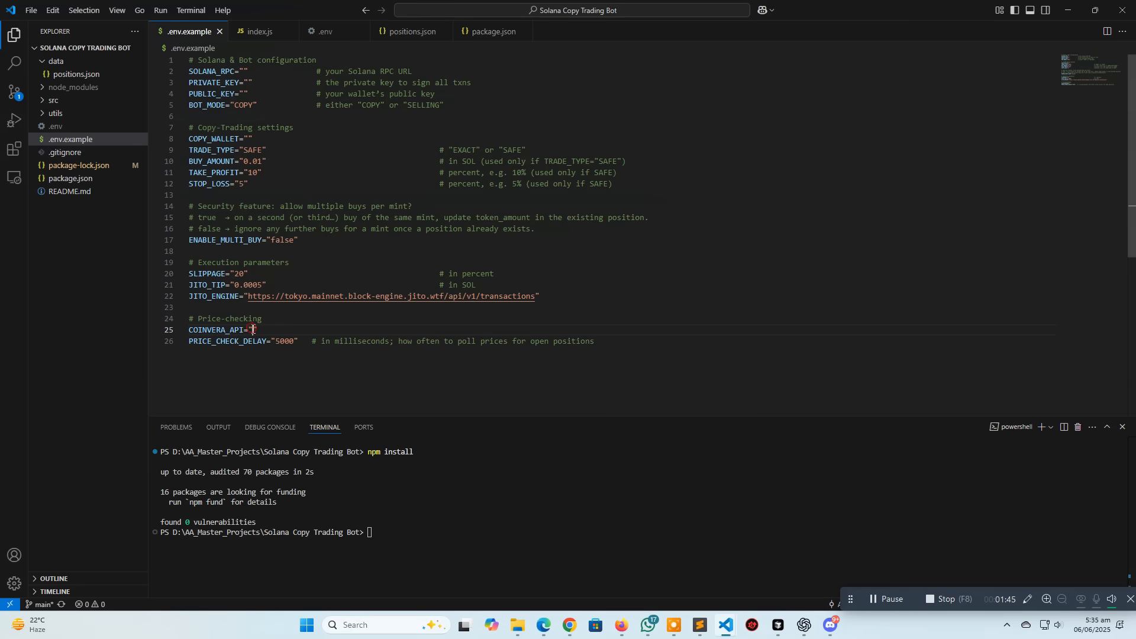
mouse_move(311, 328)
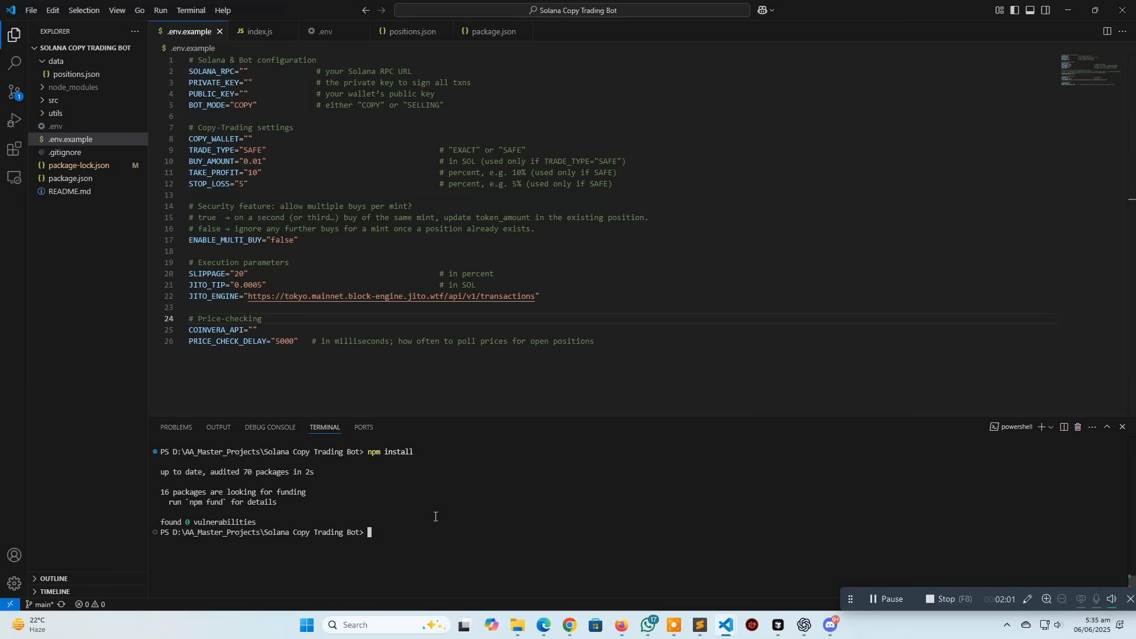
text(npm start)
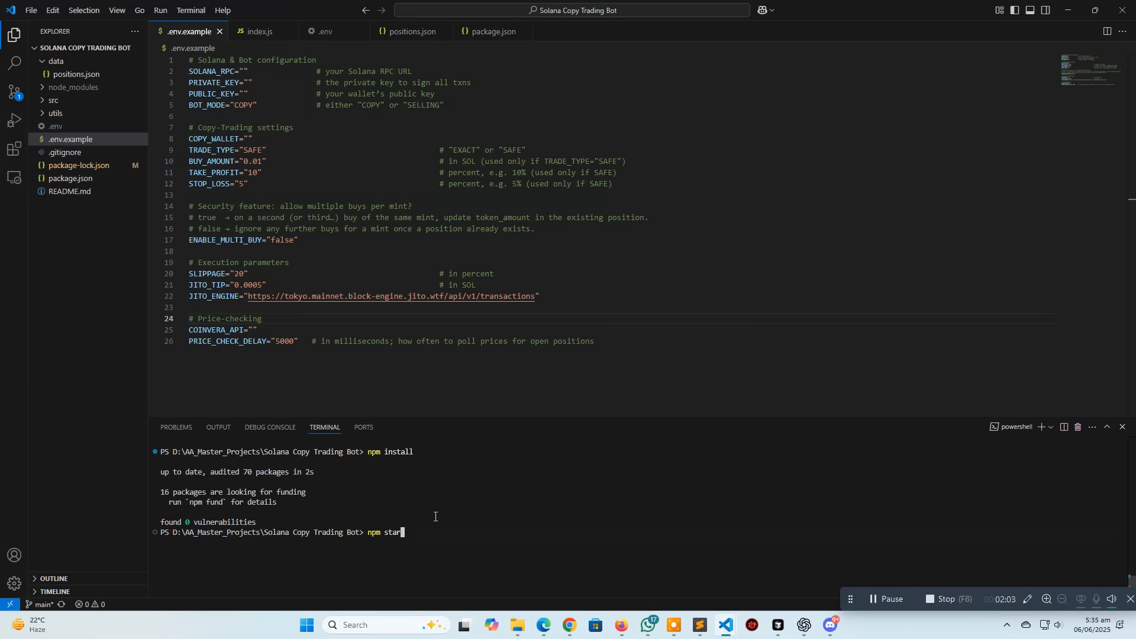
Launch the copy-trading bot with npm start from the project terminal.
key(Backspace)
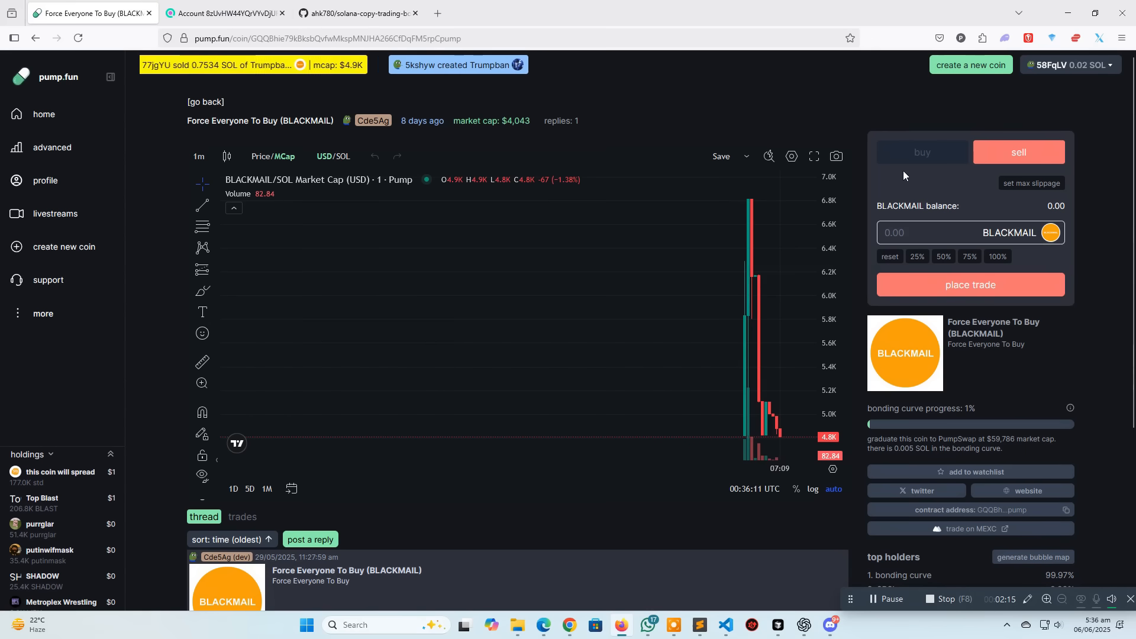
Place a 0.005 SOL buy of BLACKMAIL and confirm it in the Phantom wallet popup.
click(922, 153)
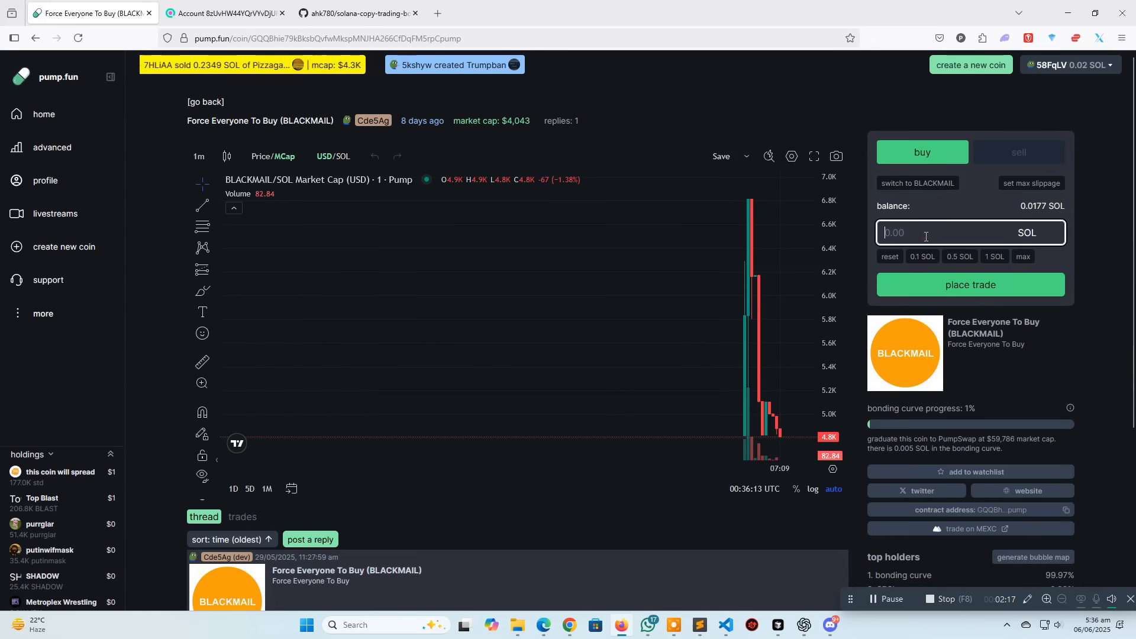
text(0.005)
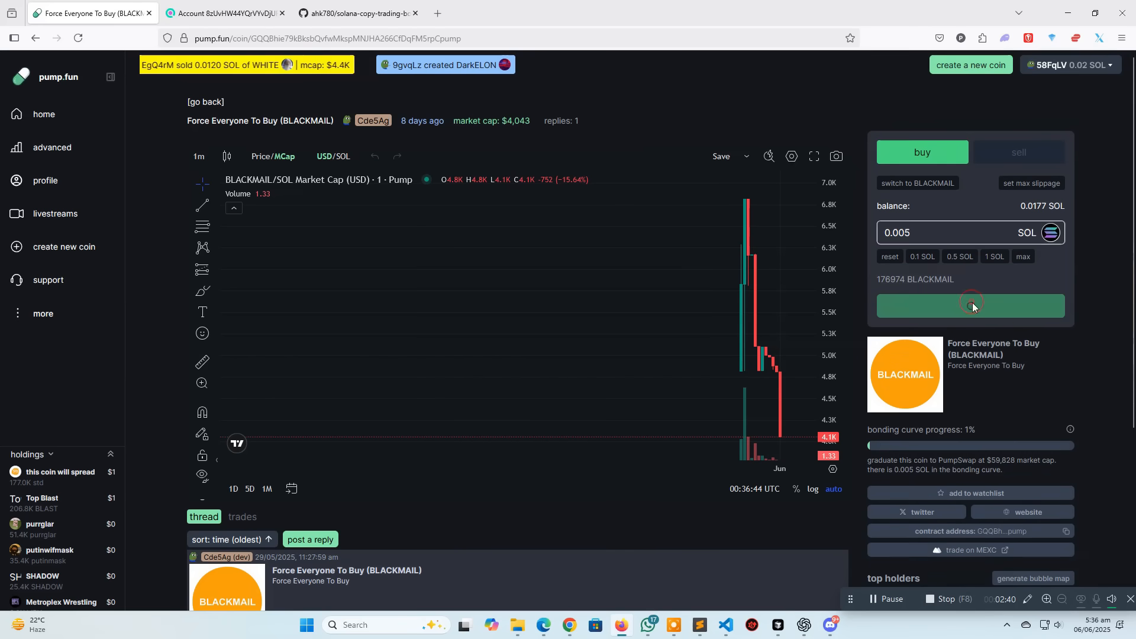
click(970, 305)
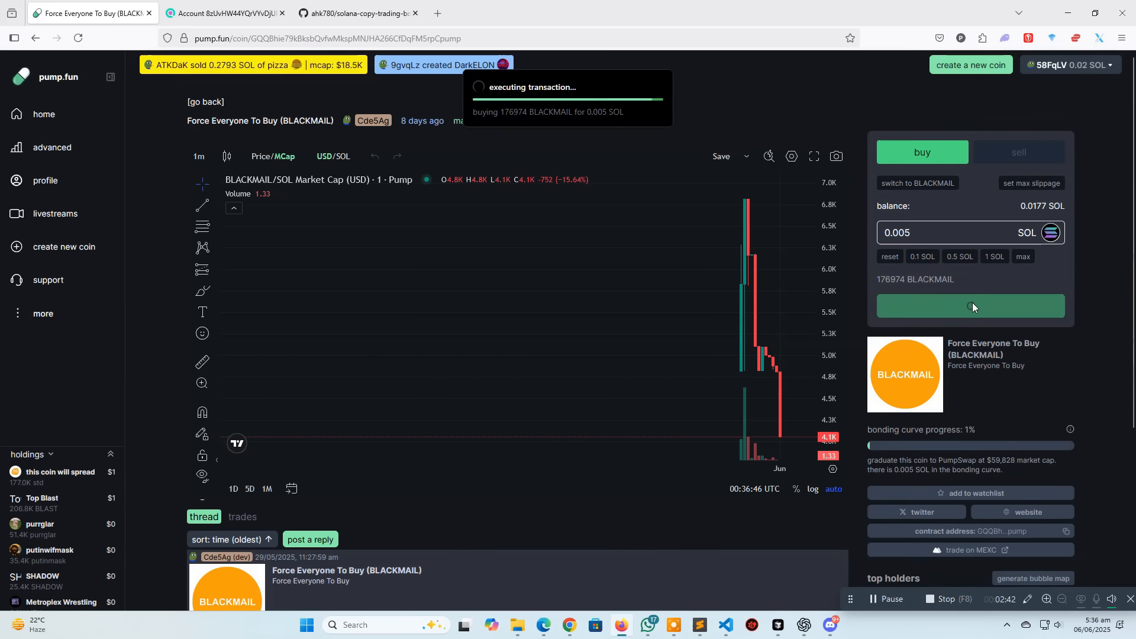
click(971, 306)
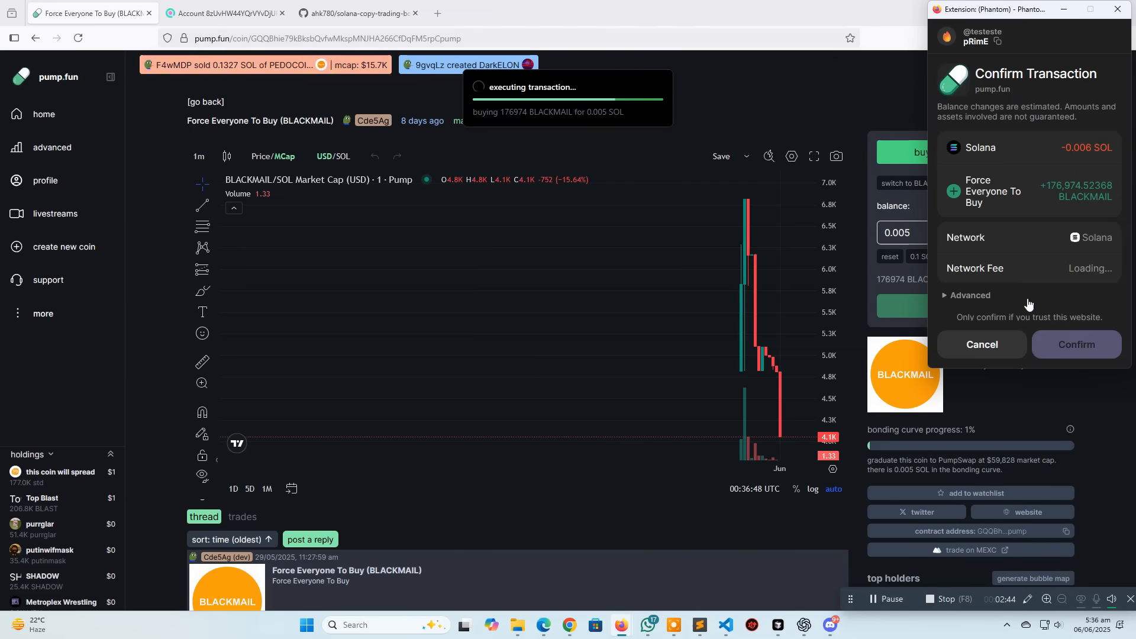
click(1076, 344)
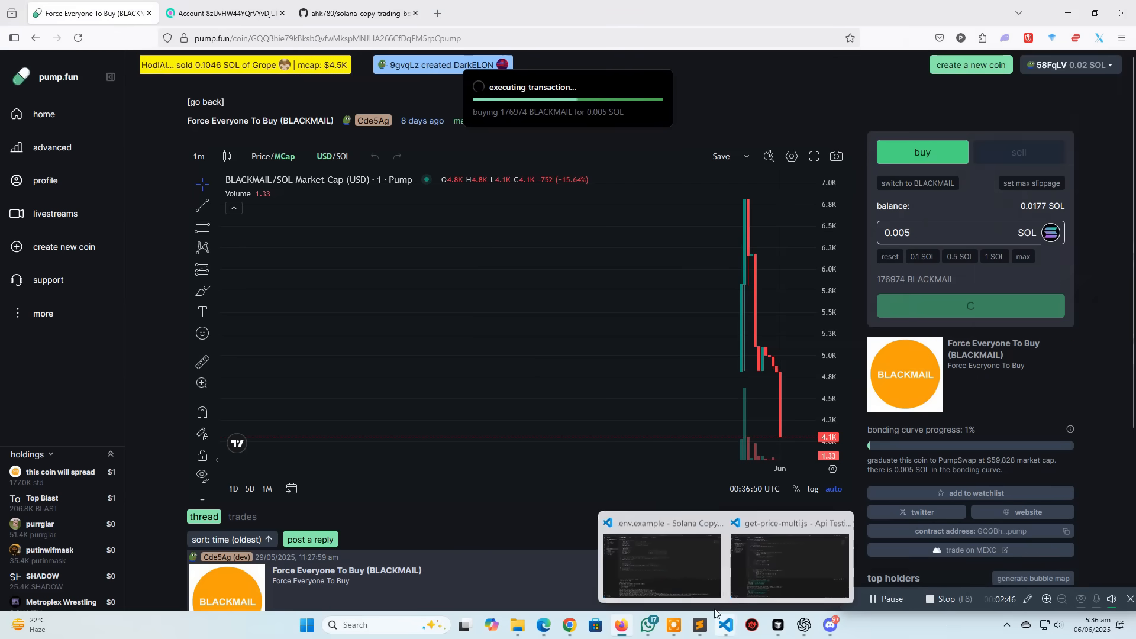
click(660, 565)
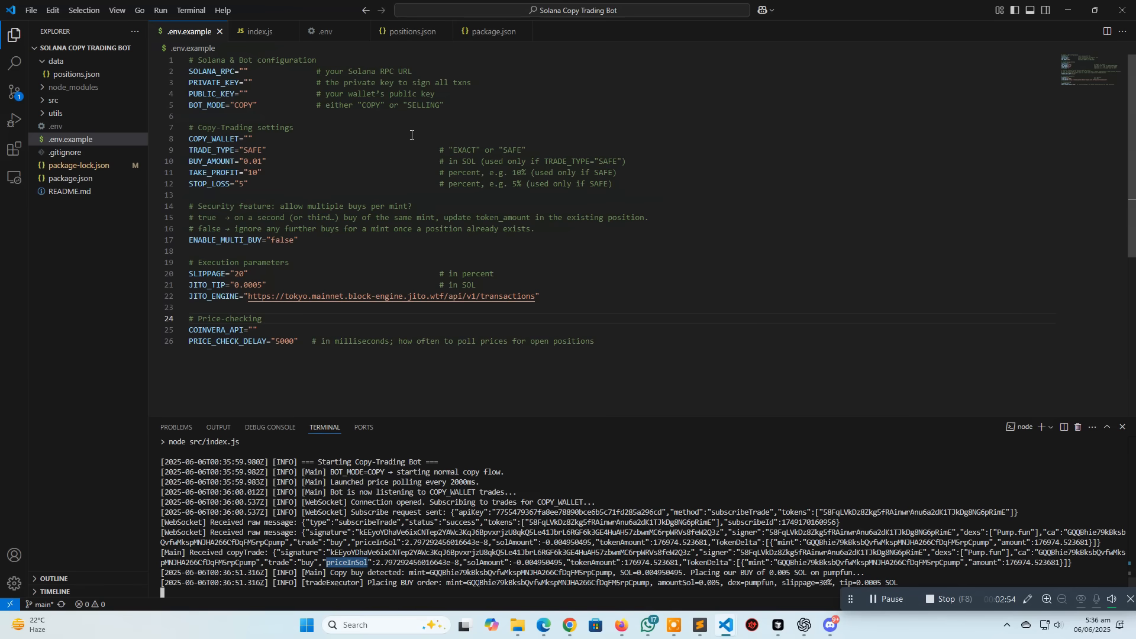
View positions.json, still empty, while the bot logs its copied BUY transaction.
click(407, 31)
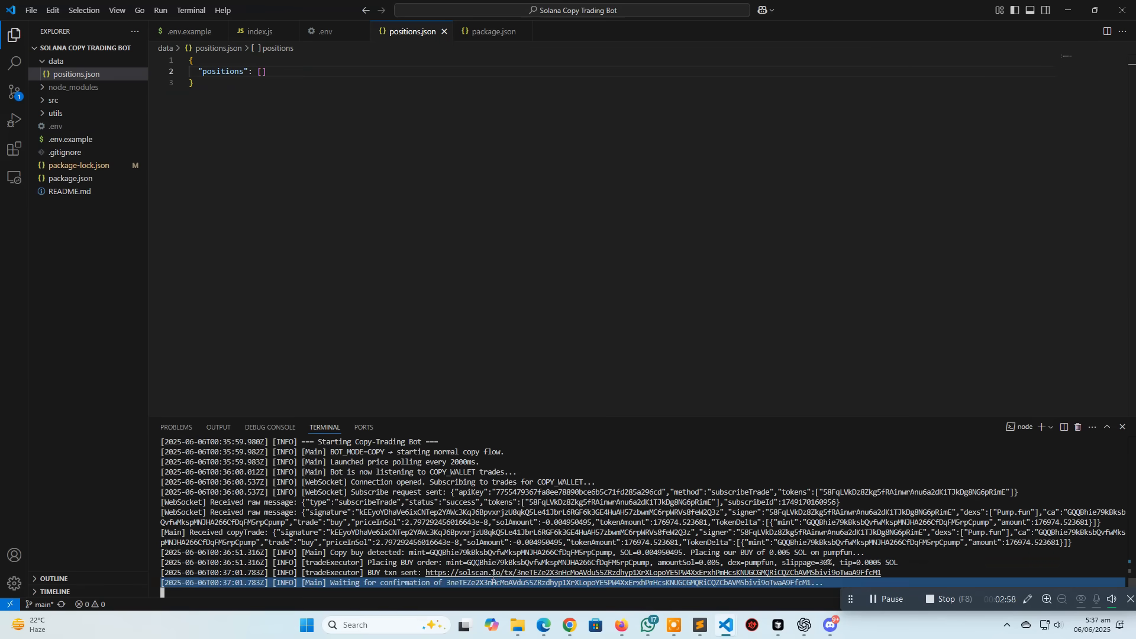
mouse_move(507, 573)
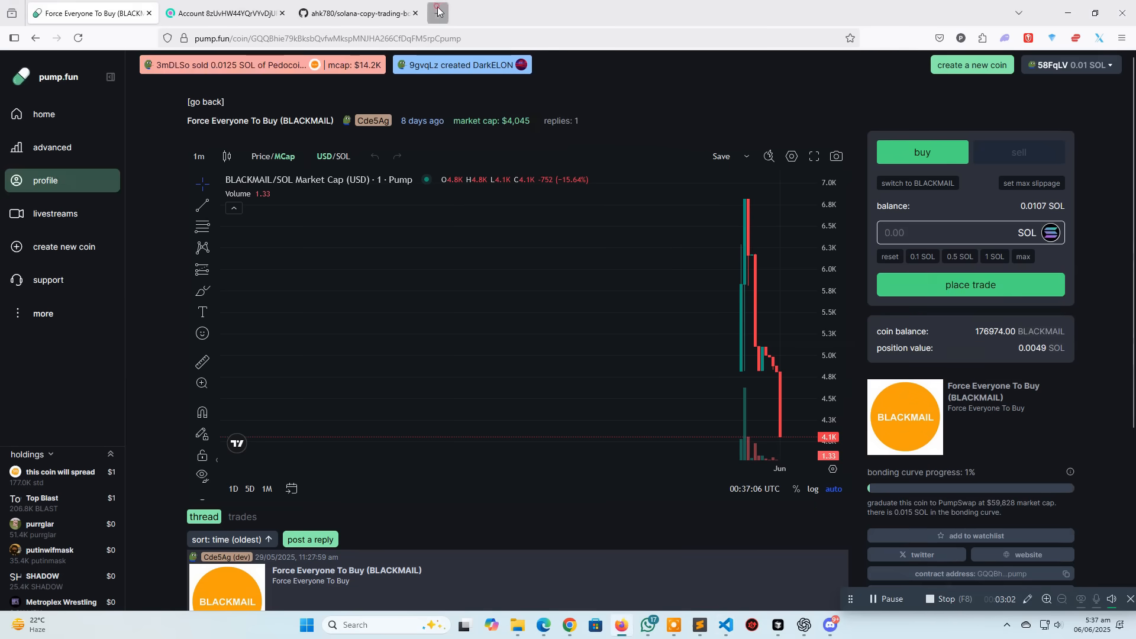
Look up the bot's 0.005 SOL BLACKMAIL swap on Solscan, confirmed successful.
click(437, 12)
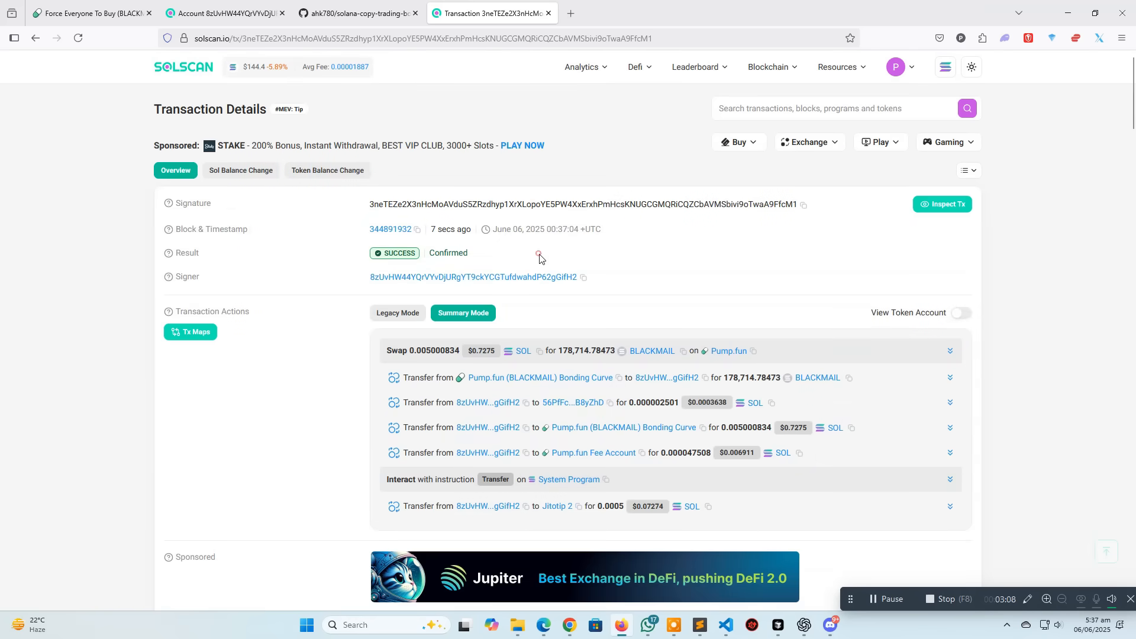
mouse_move(860, 425)
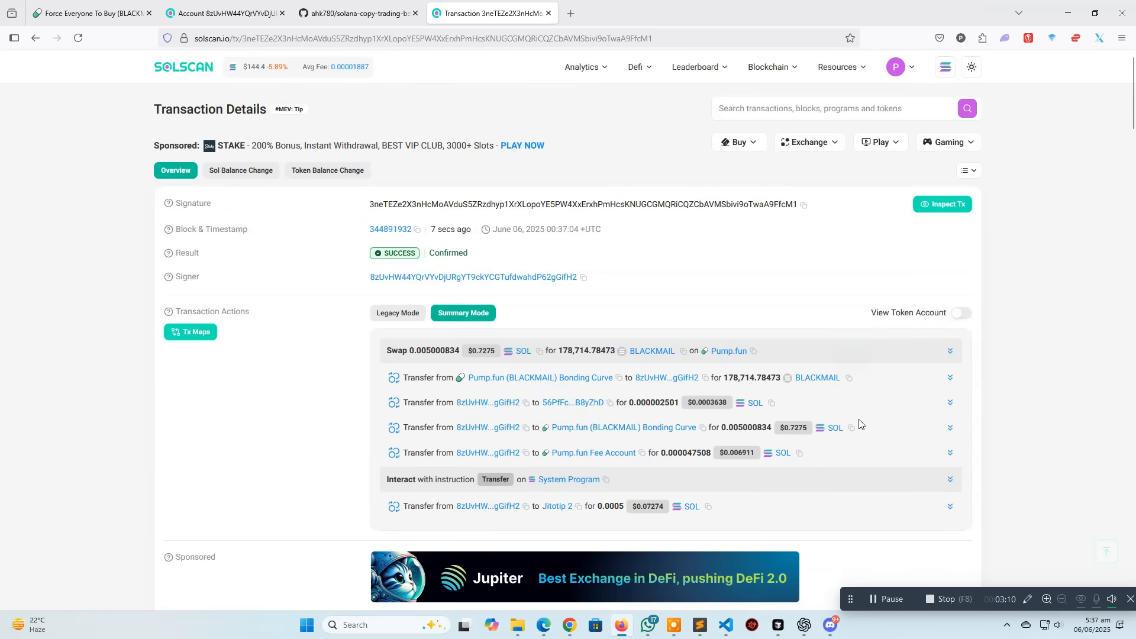
click(723, 625)
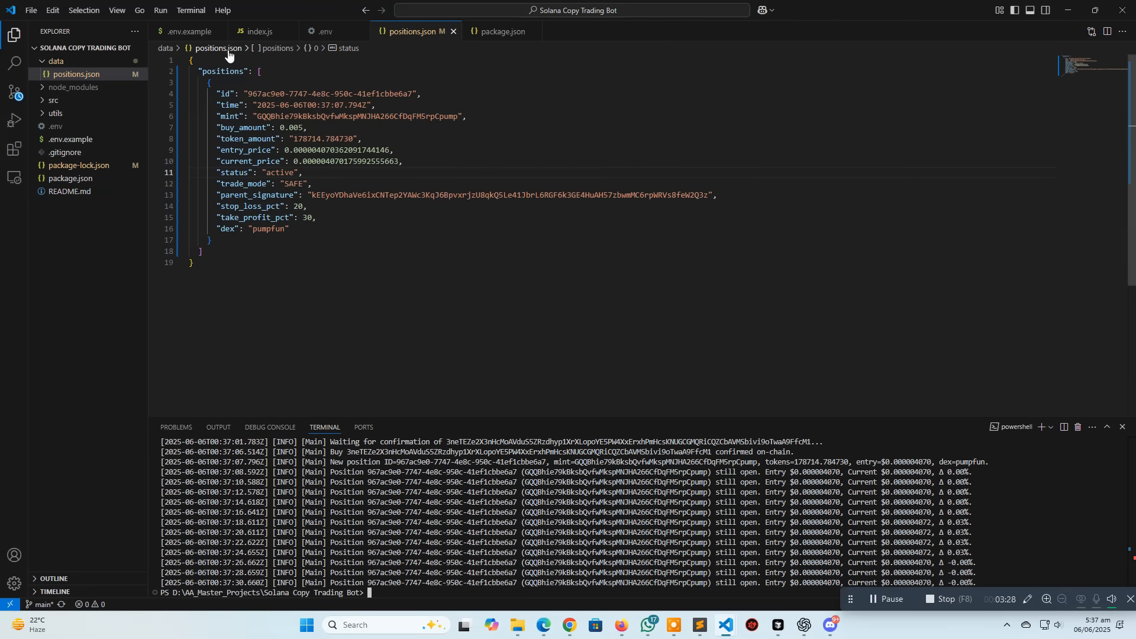
Set BOT_MODE to SELLING in .env.example and enter npm start in the terminal.
click(186, 30)
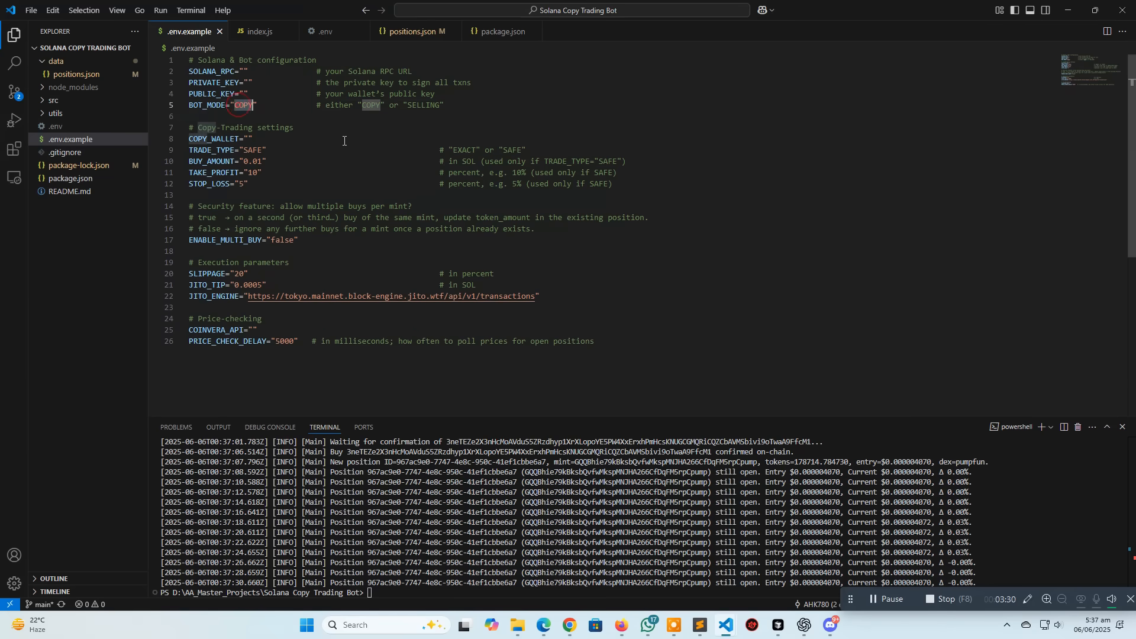
text(SELLING)
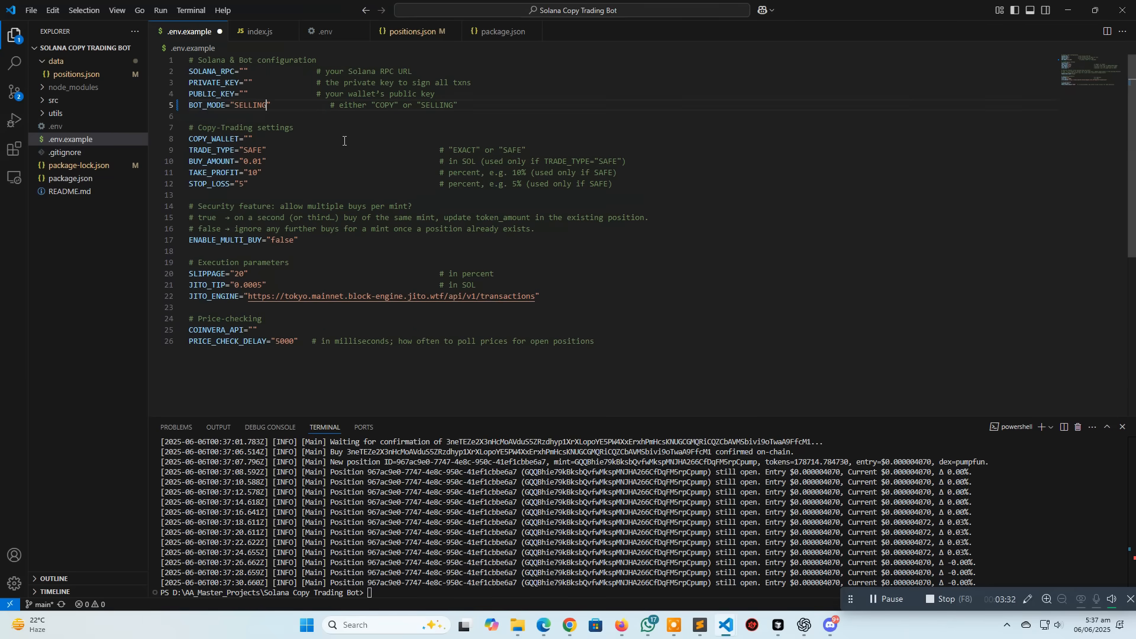
double_click(253, 104)
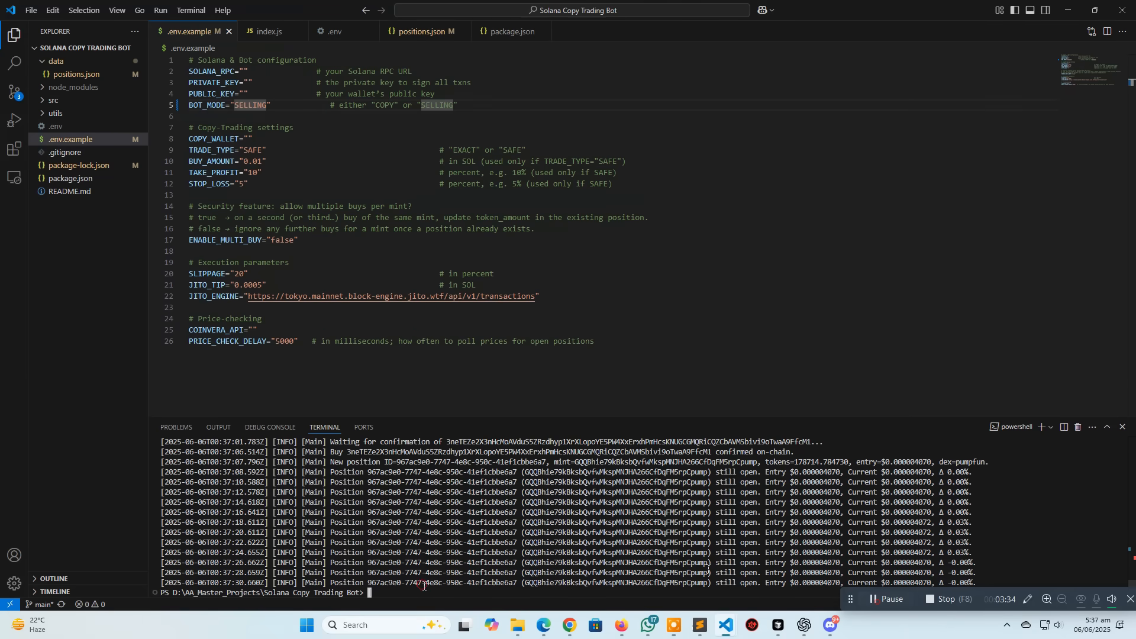
text(npm start)
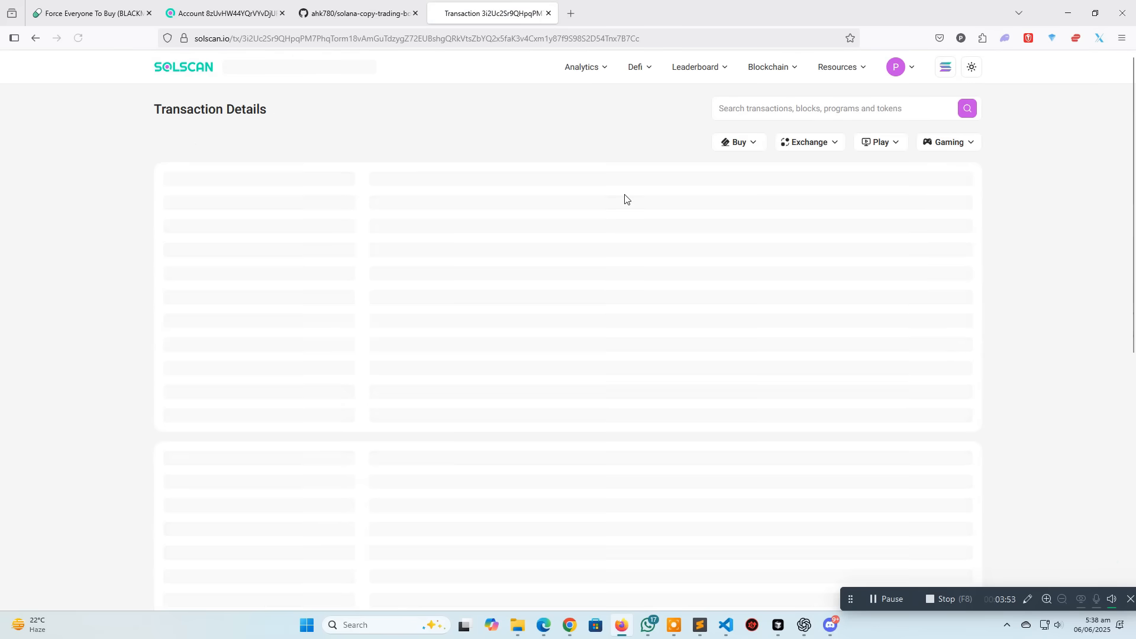
Scroll through the solana-copy-trading-bot README overview and features on GitHub.
click(355, 13)
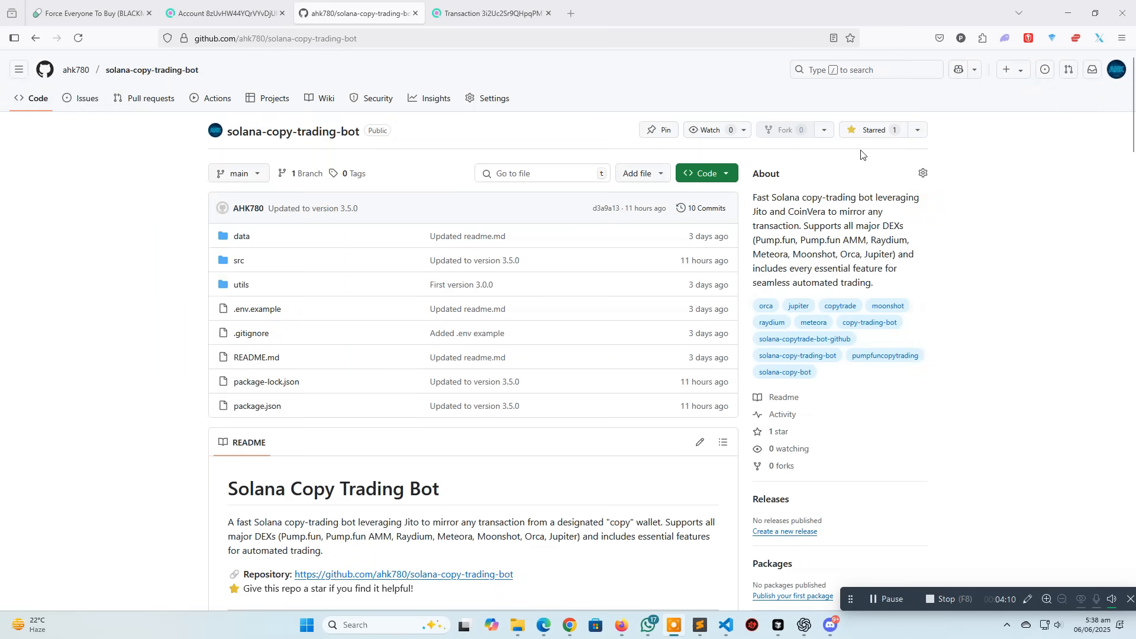
scroll(down, 3)
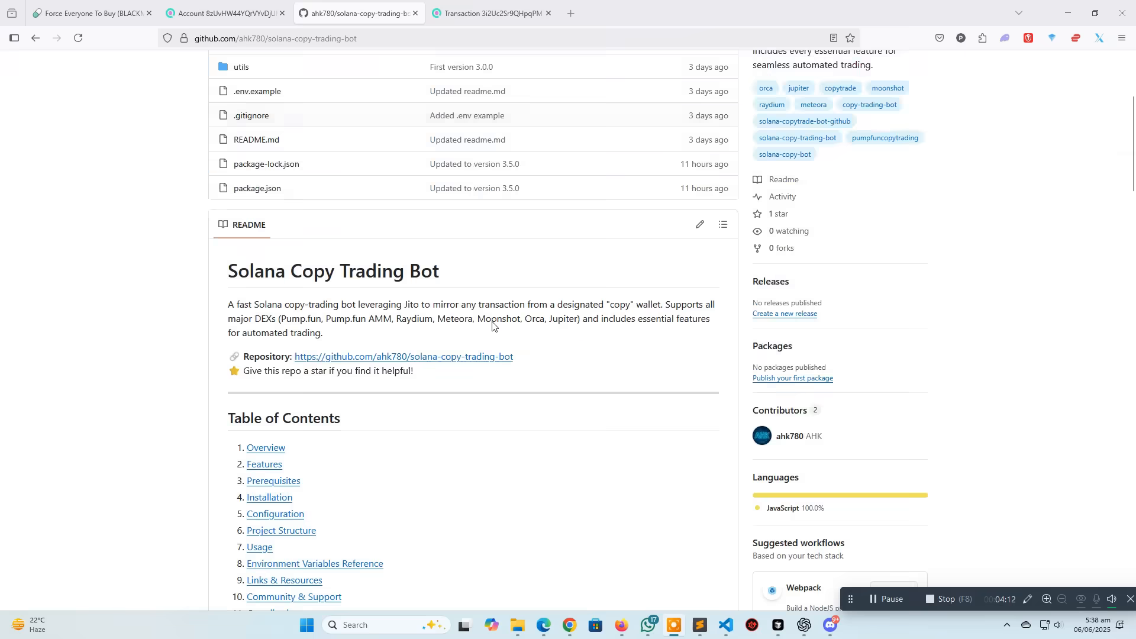
scroll(down, 3)
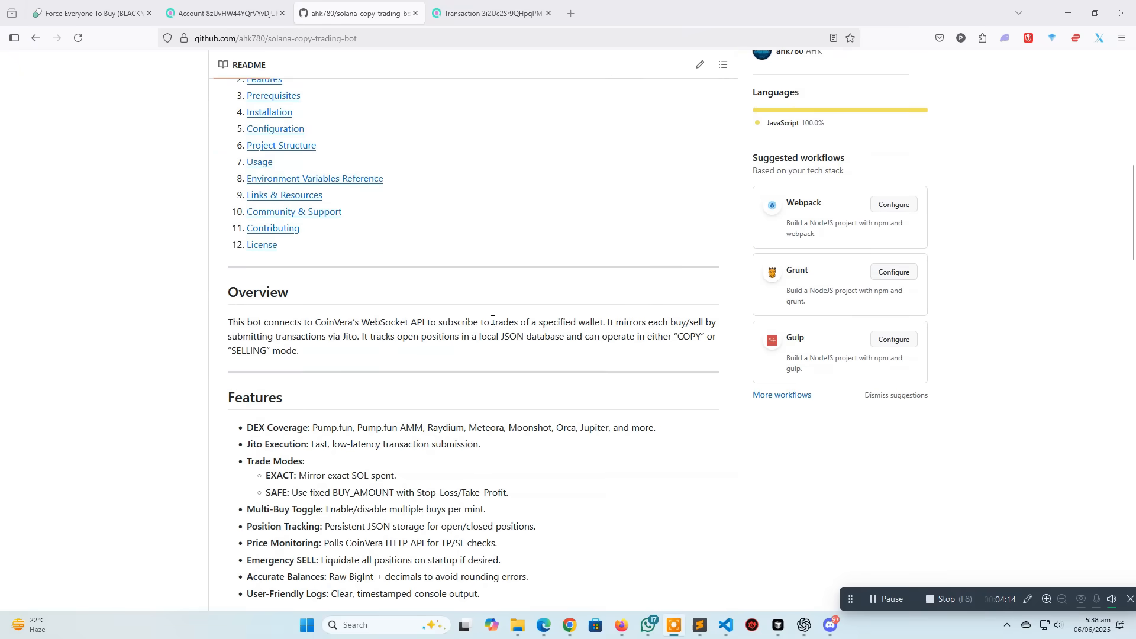
scroll(up, 3)
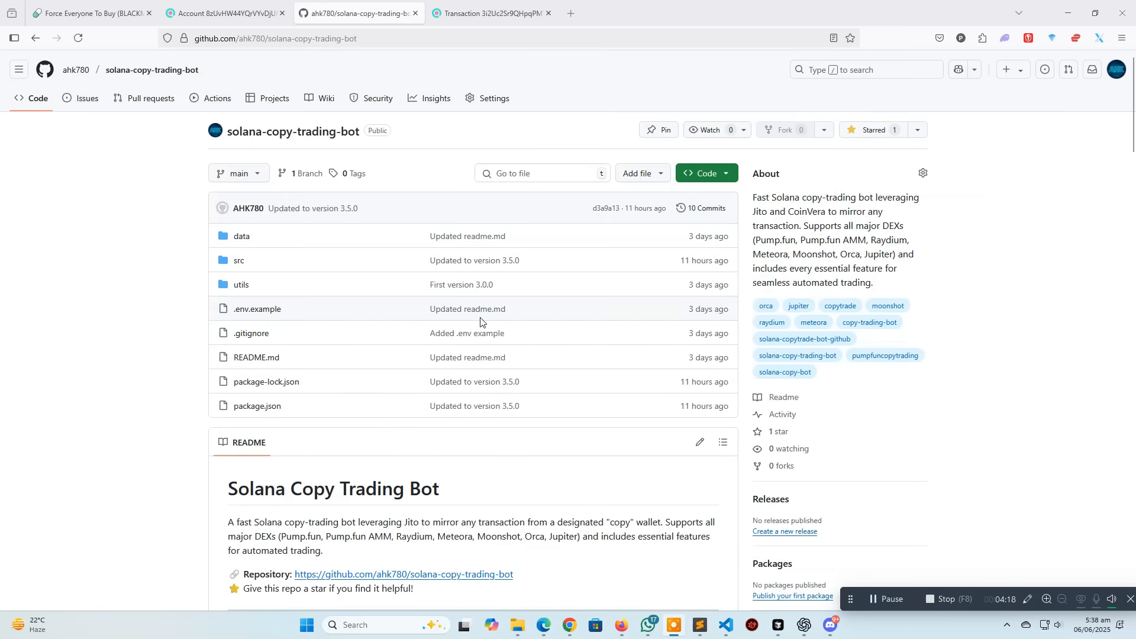
scroll(down, 3)
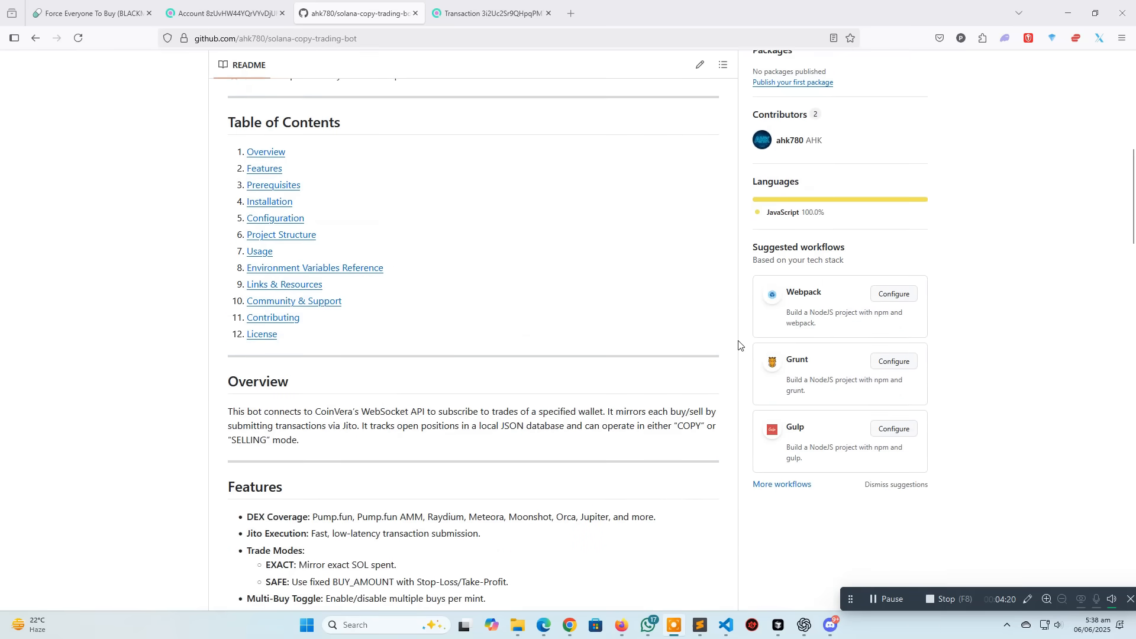
scroll(down, 3)
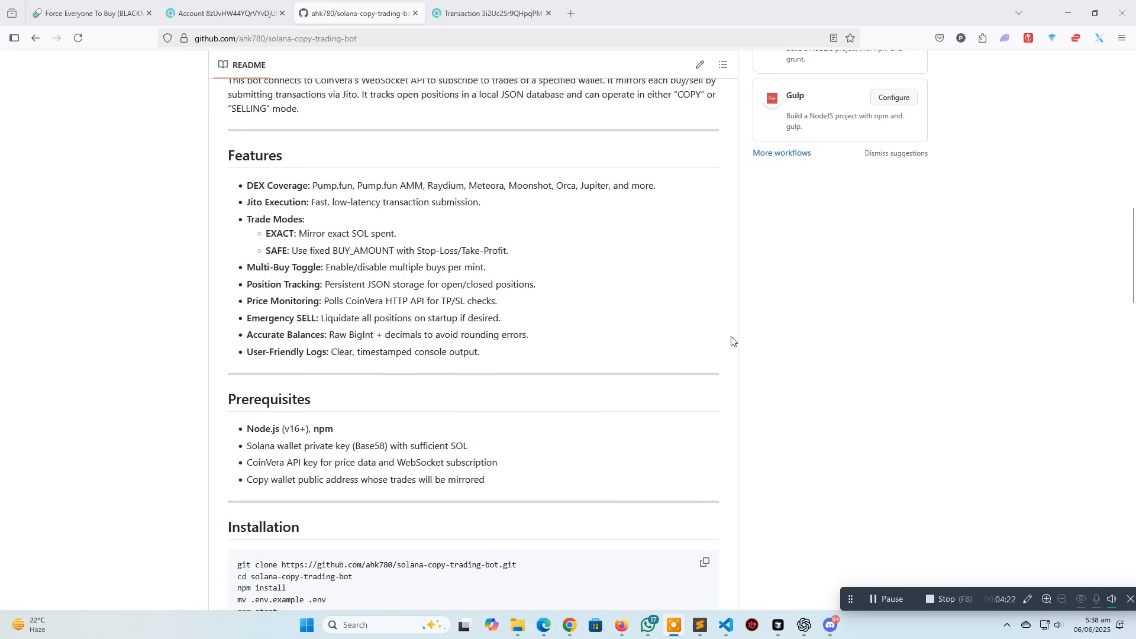
scroll(up, 3)
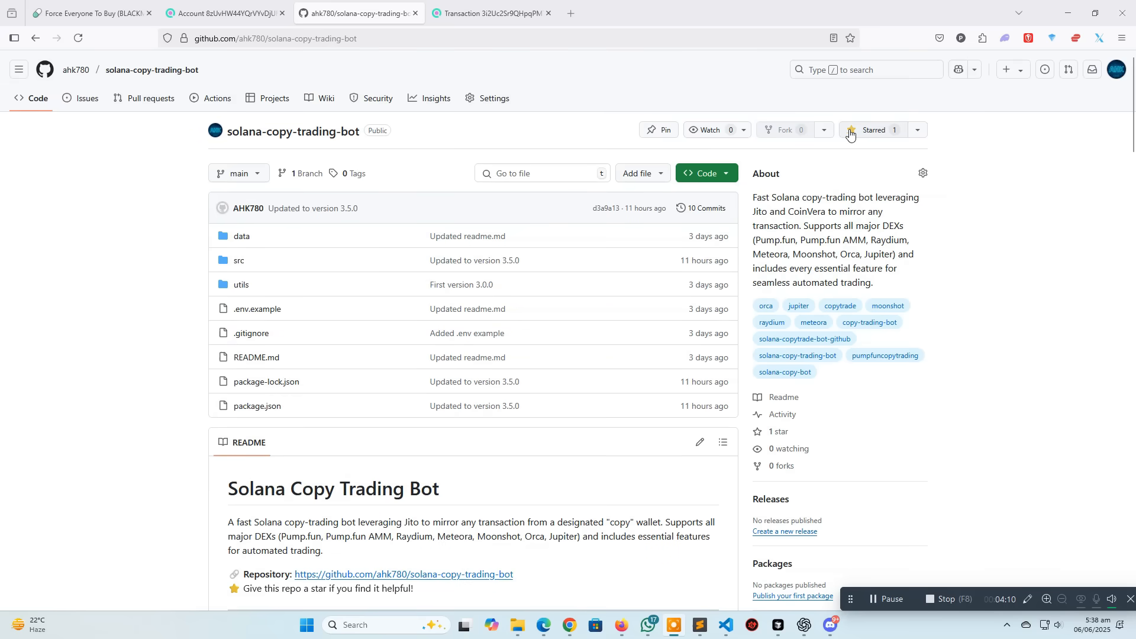
scroll(down, 3)
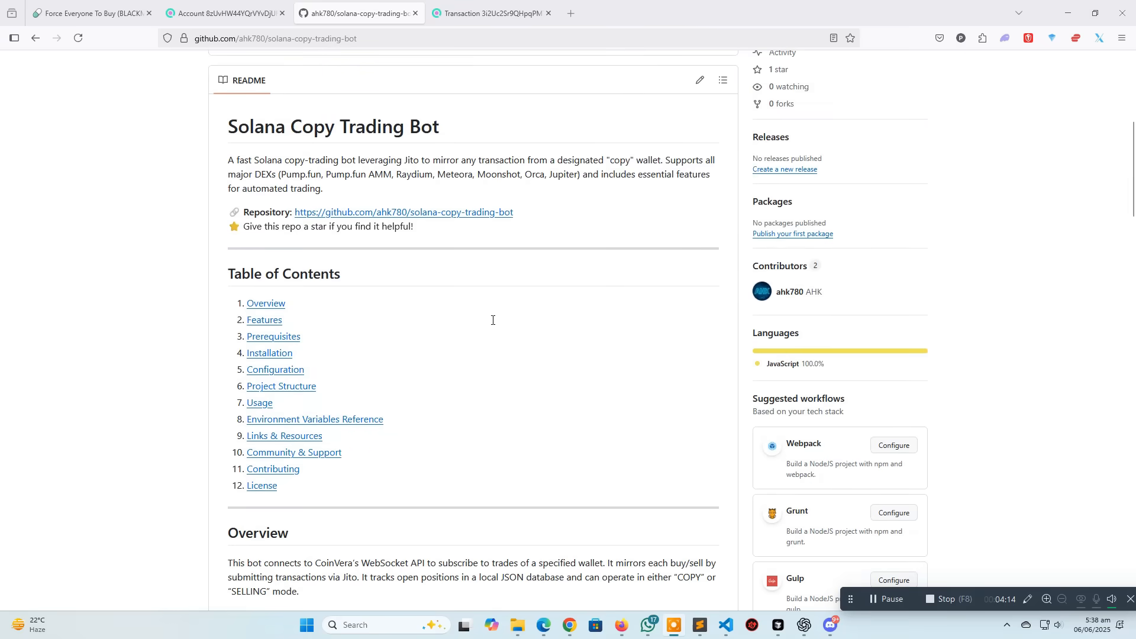
scroll(up, 3)
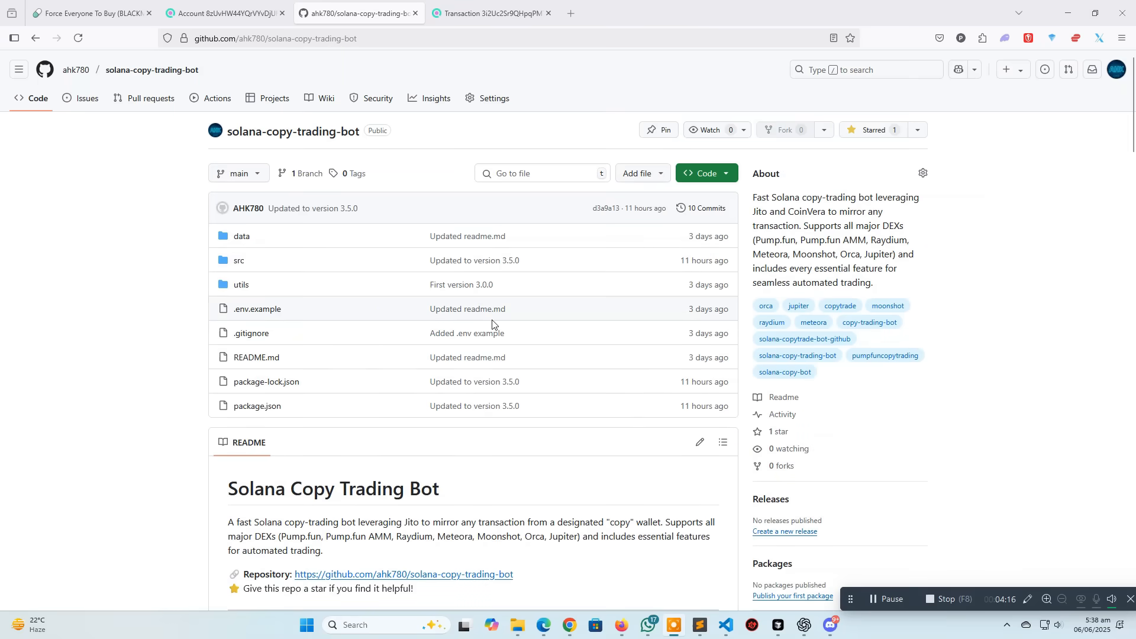
mouse_move(761, 352)
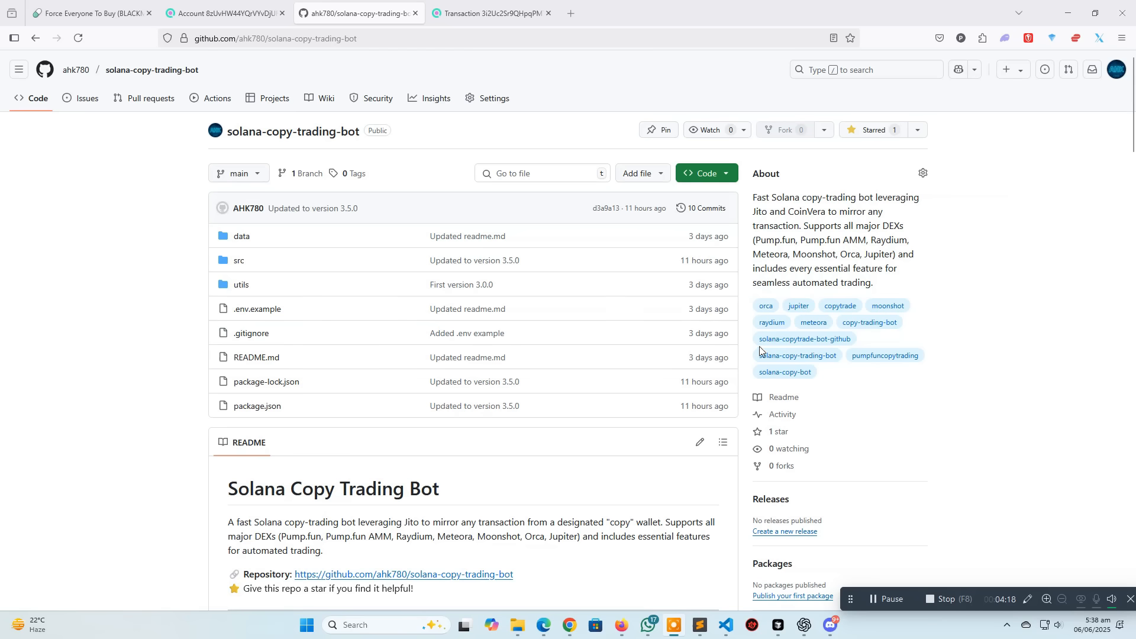
scroll(down, 3)
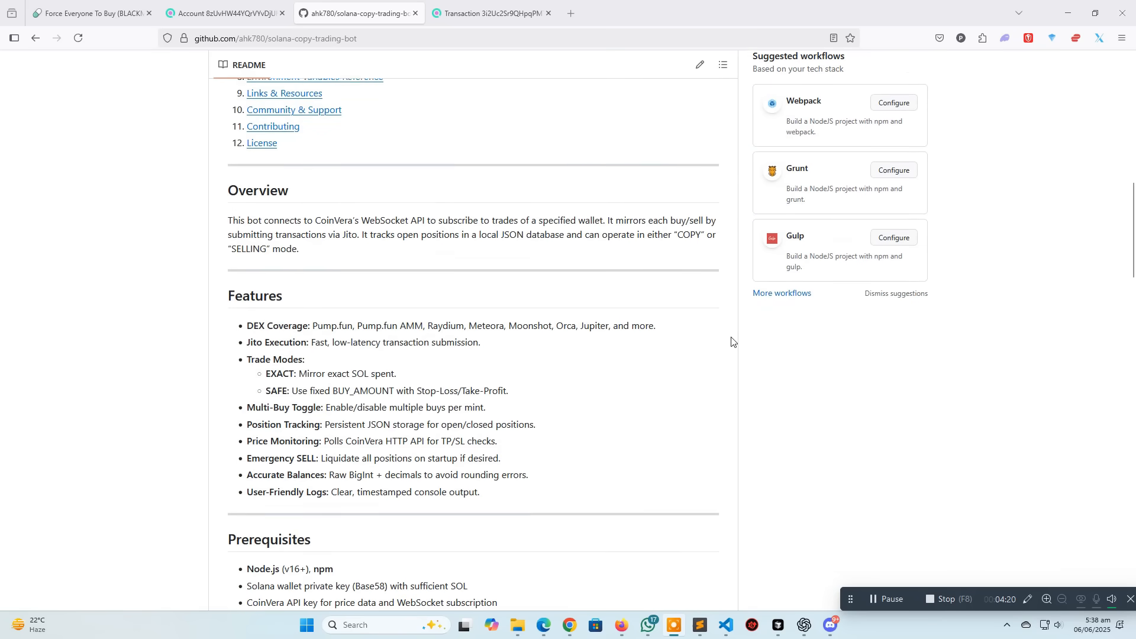